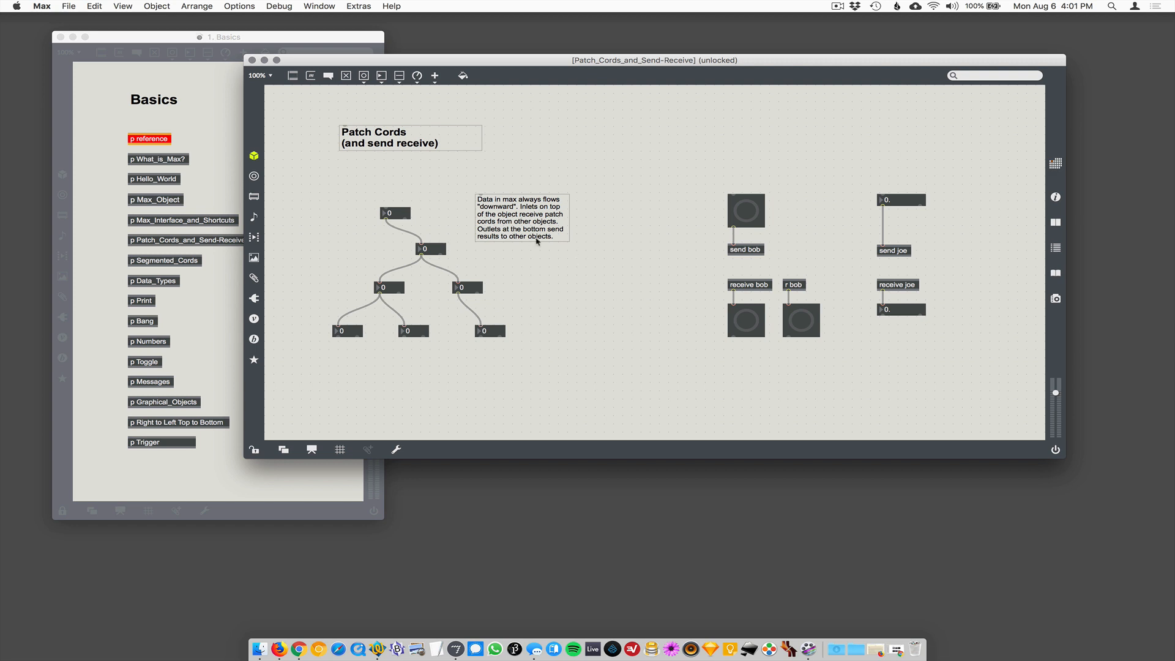
mouse_move(410, 235)
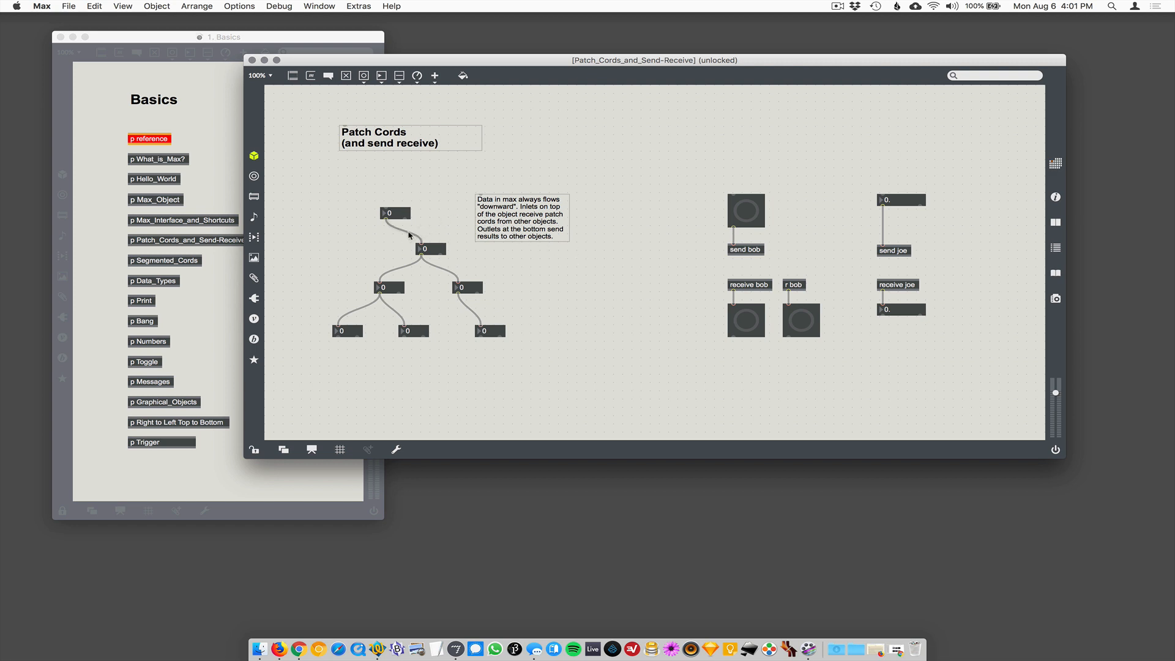
Drag the top number box up and left so its cord to the box below stretches
drag(395, 212, 378, 173)
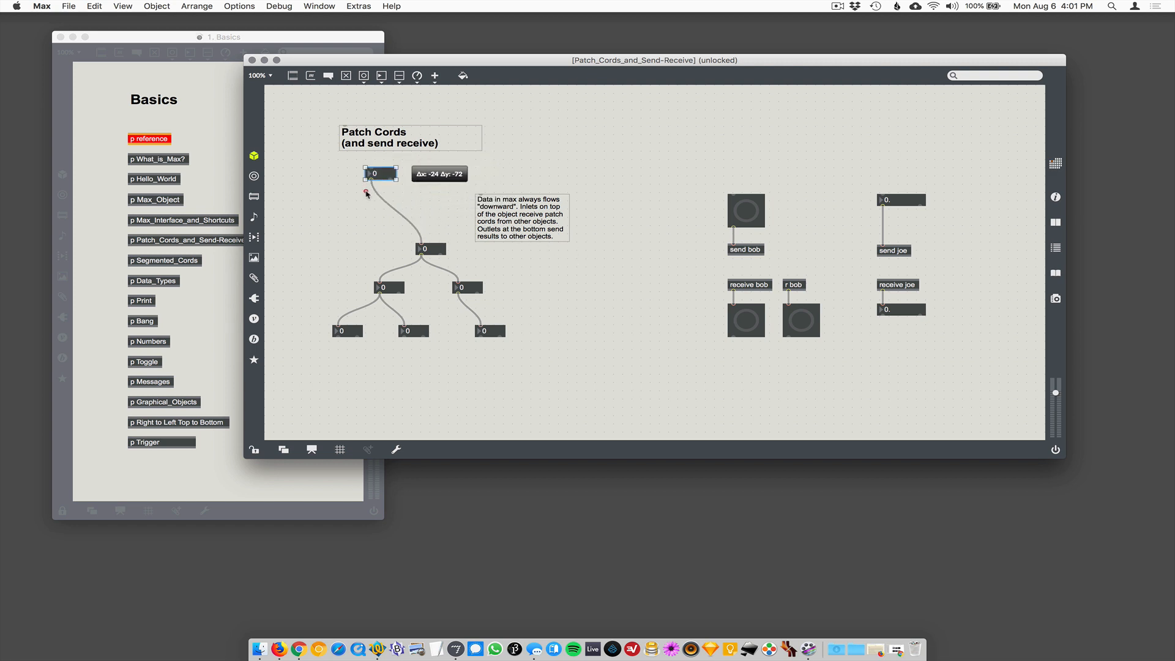
drag(380, 173, 413, 201)
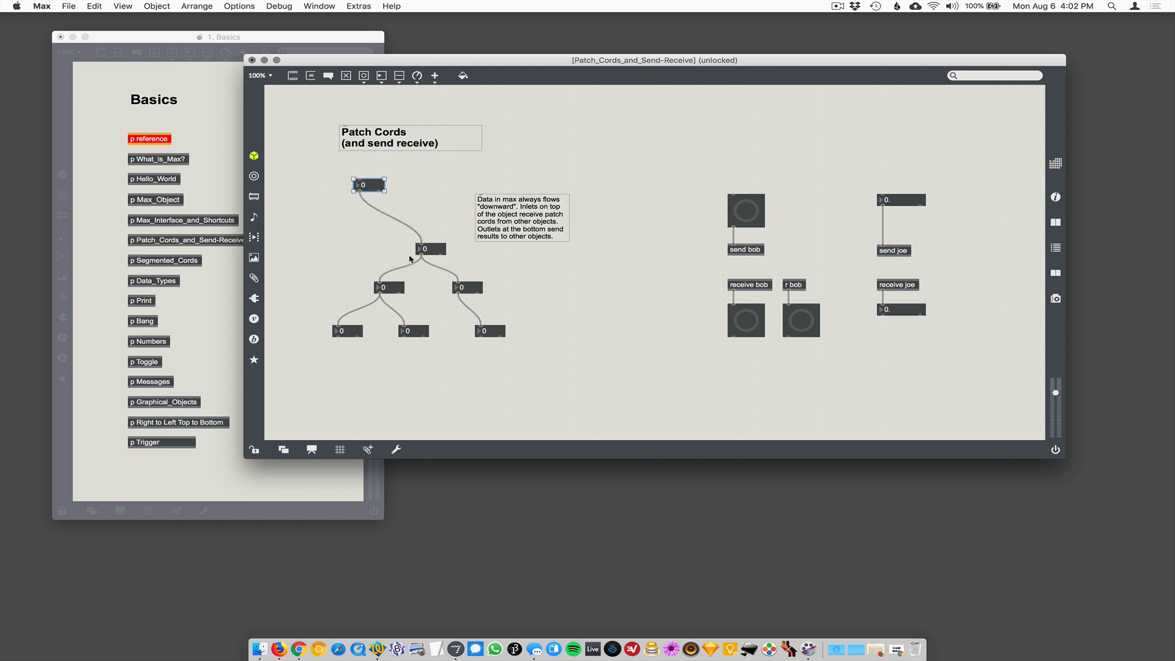
mouse_move(470, 332)
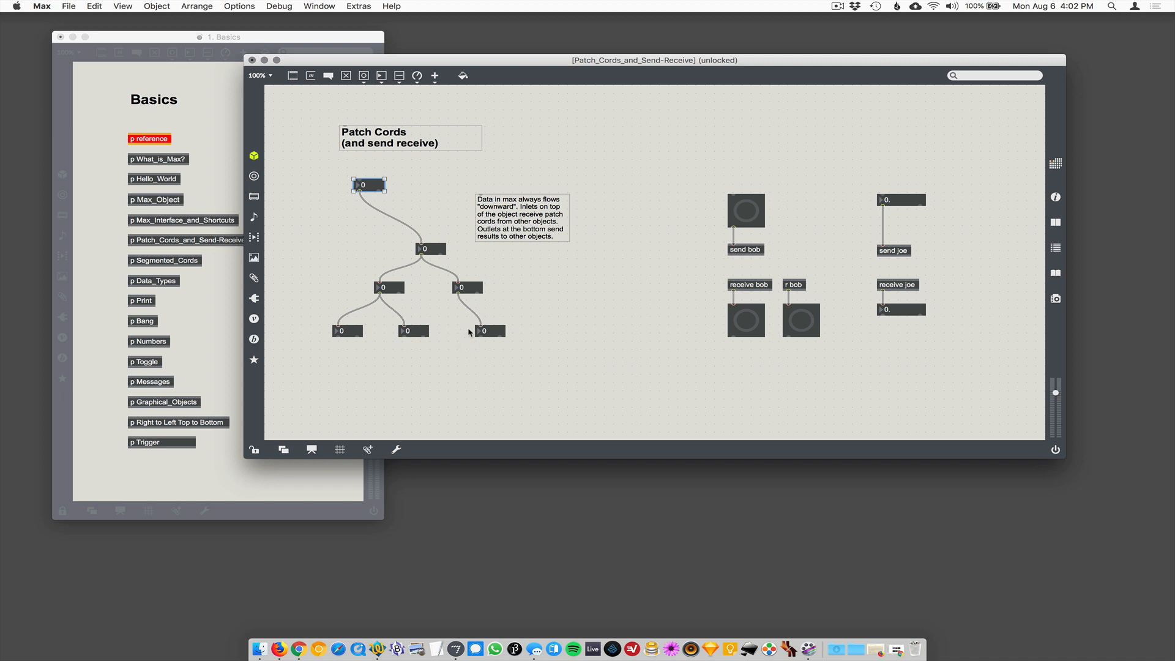
mouse_move(524, 248)
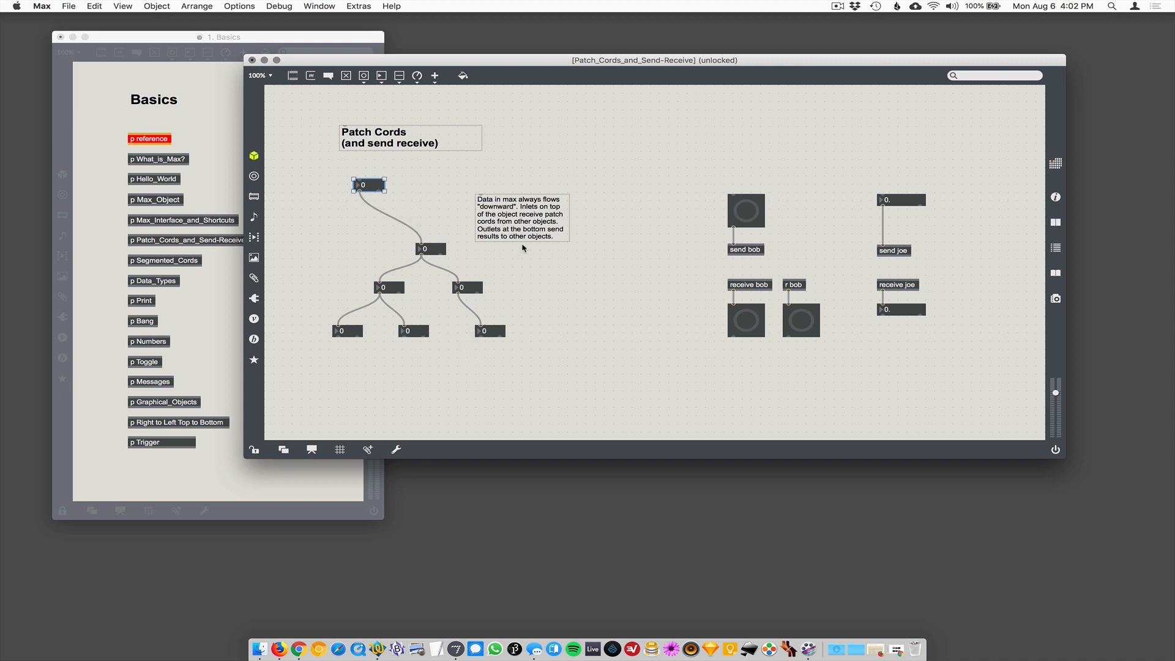
mouse_move(738, 264)
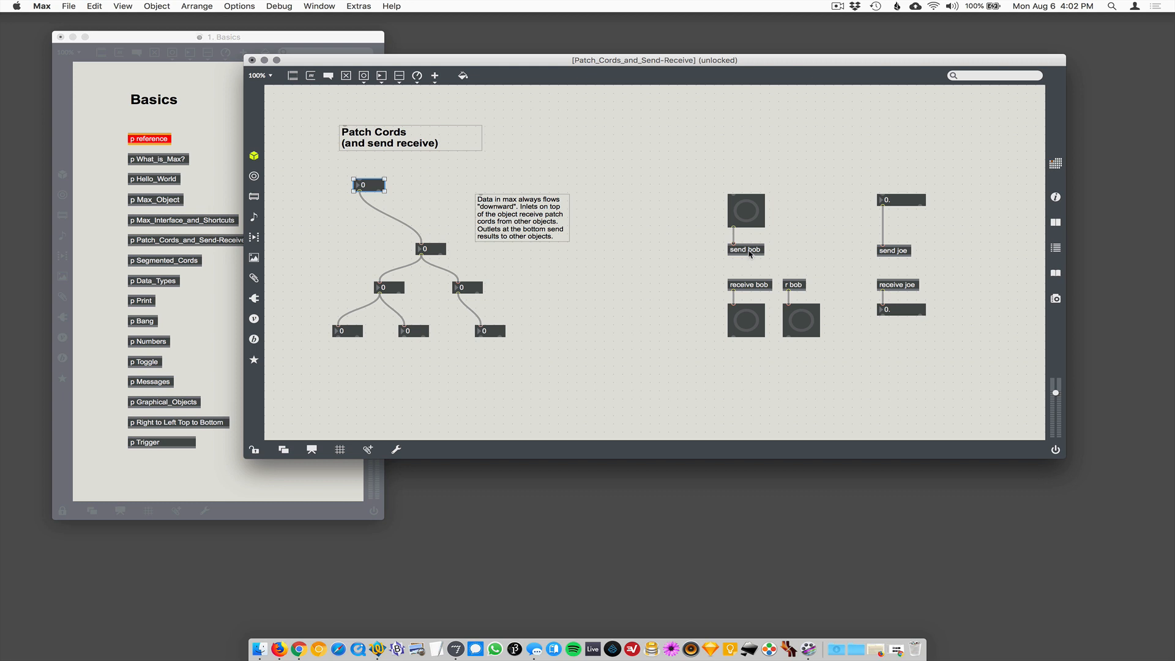
mouse_move(754, 253)
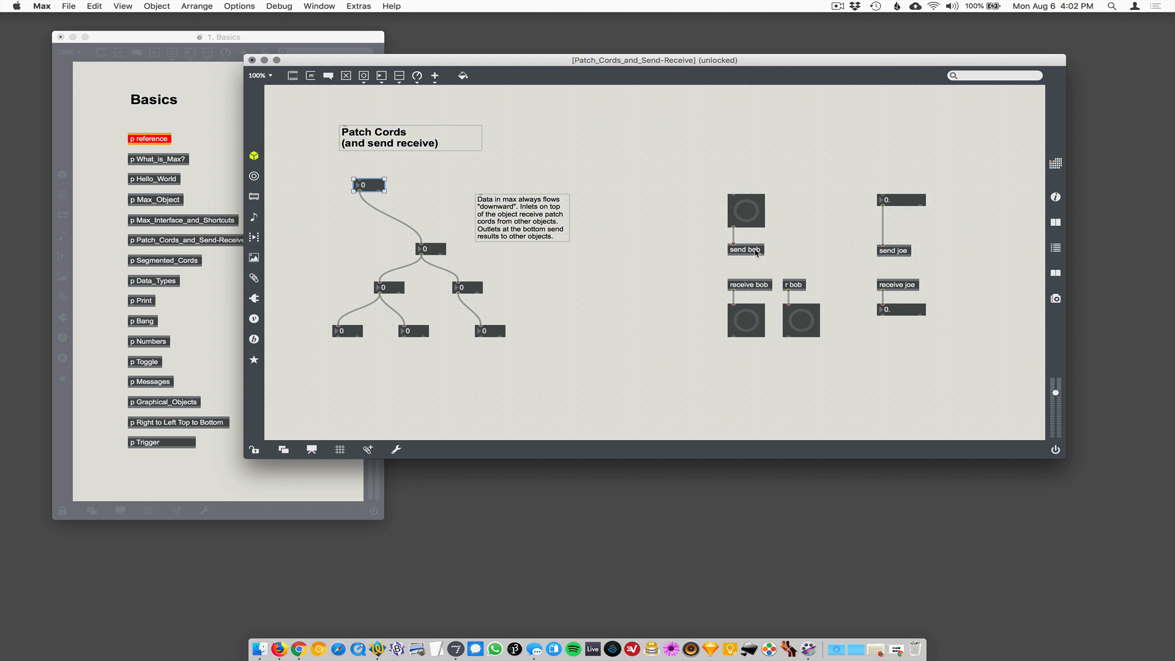
mouse_move(755, 254)
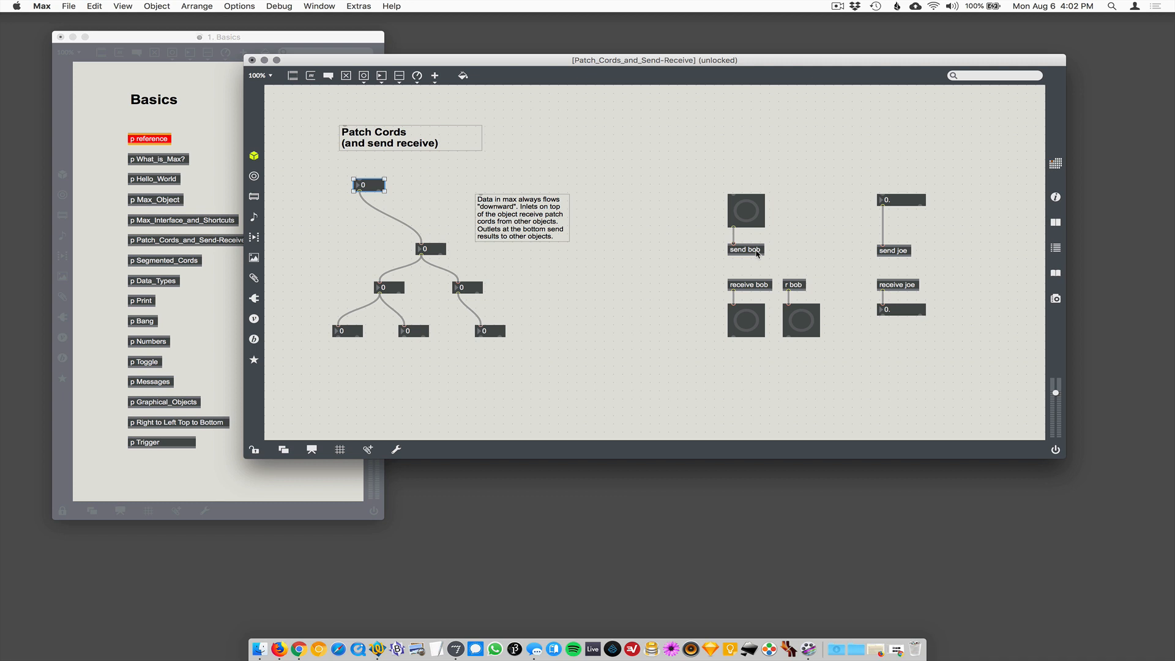
mouse_move(747, 268)
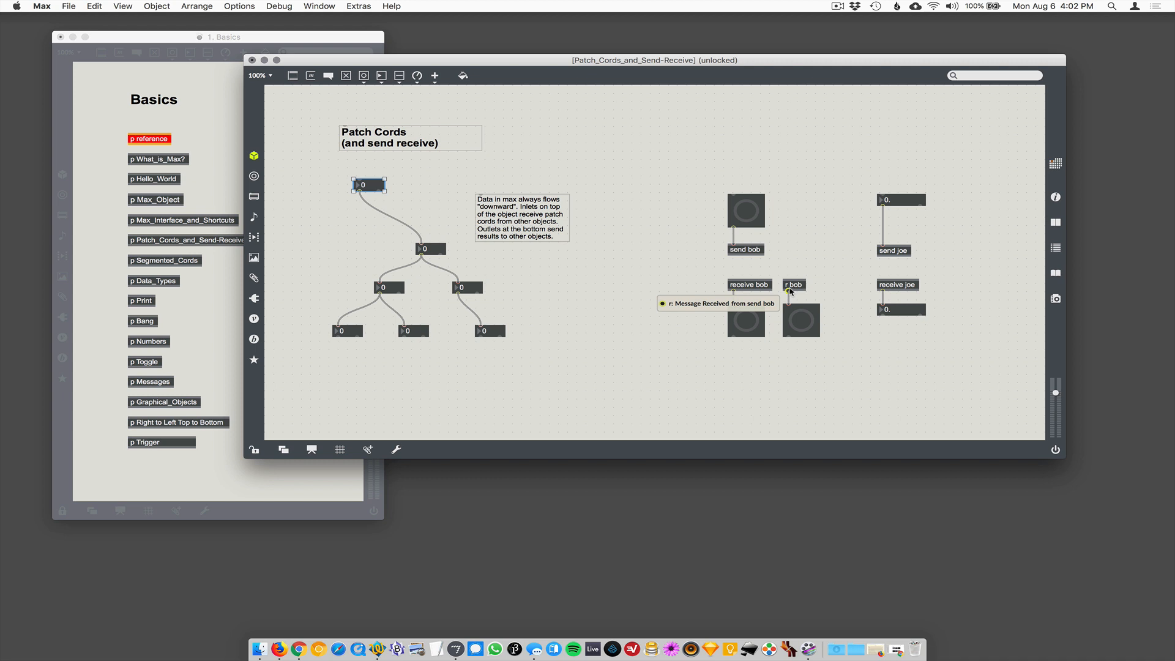
mouse_move(735, 258)
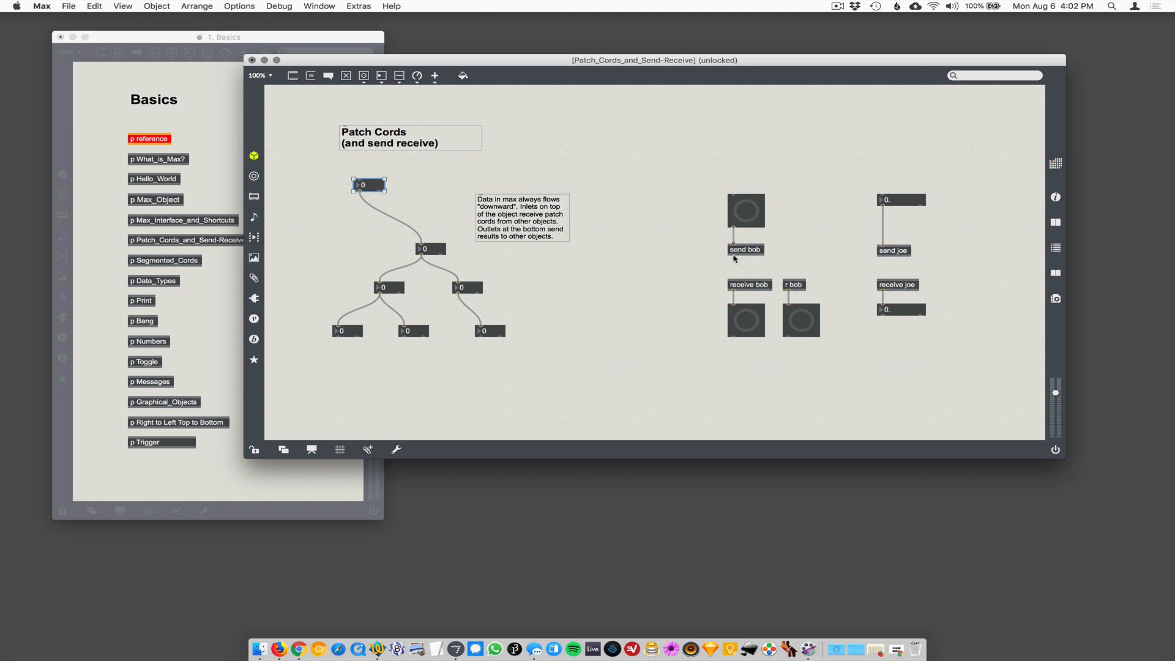
mouse_move(738, 290)
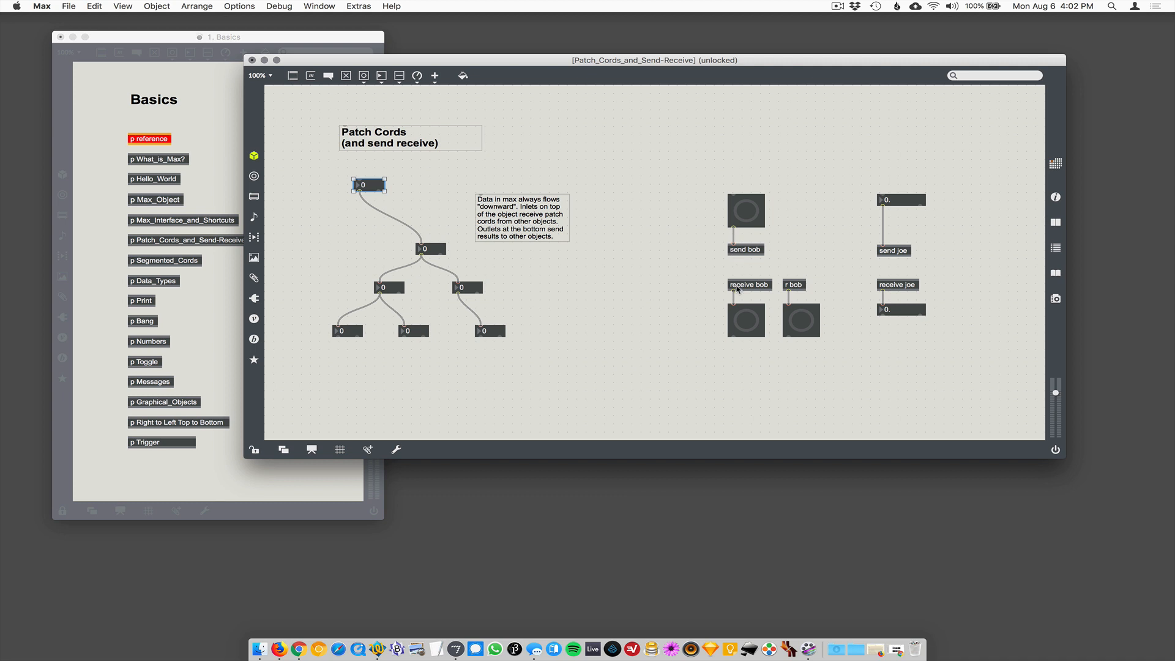
mouse_move(370, 203)
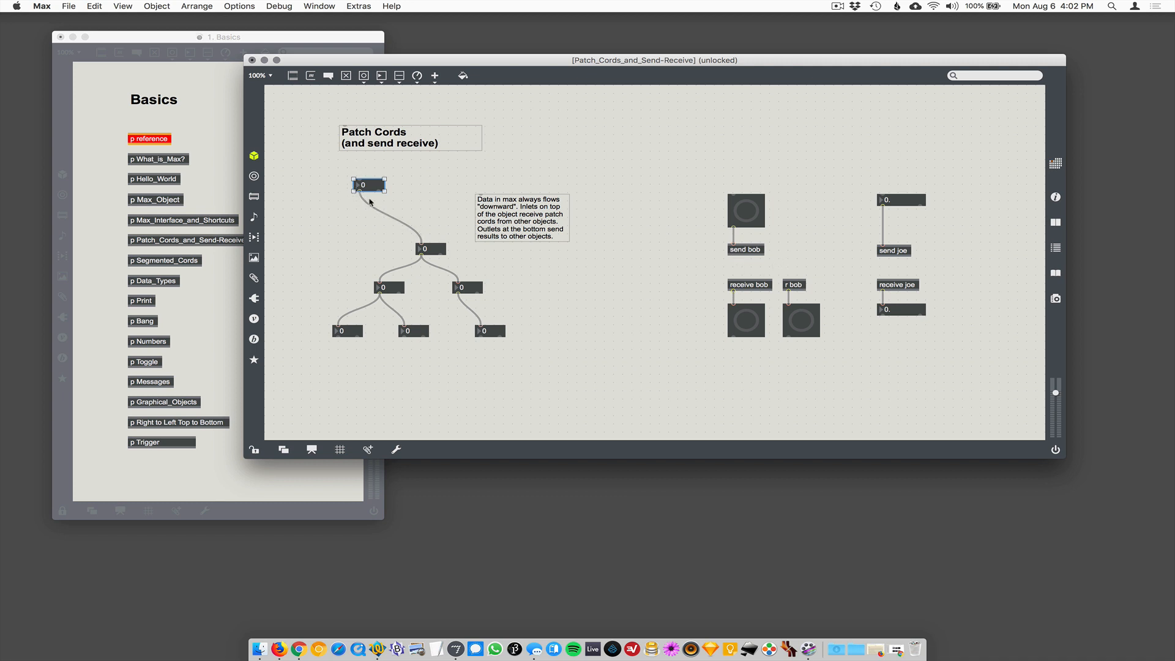
Lock the patch and set the top number box to 50, propagating down the cords
key(cmd+e)
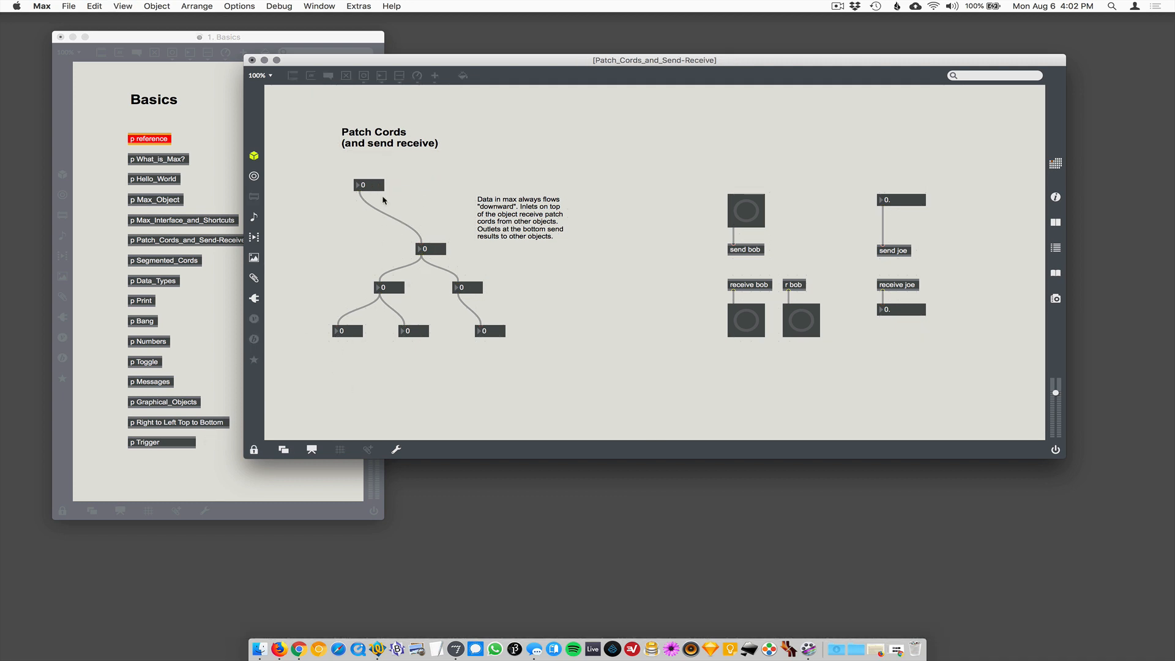
click(368, 185)
text(26)
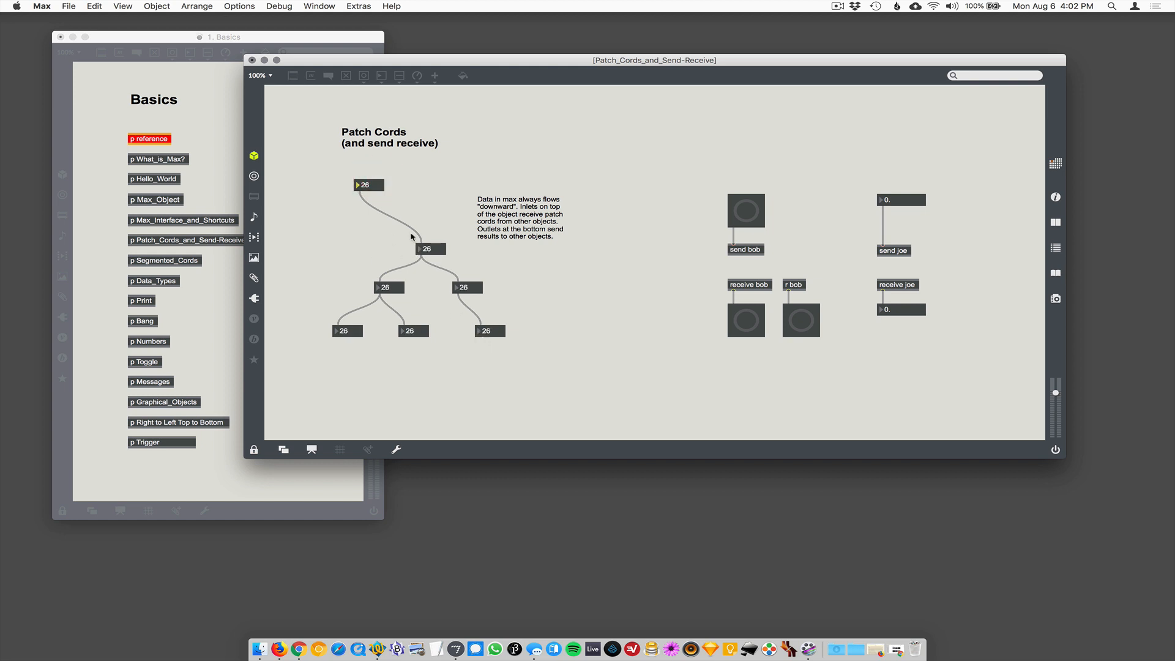
mouse_move(458, 260)
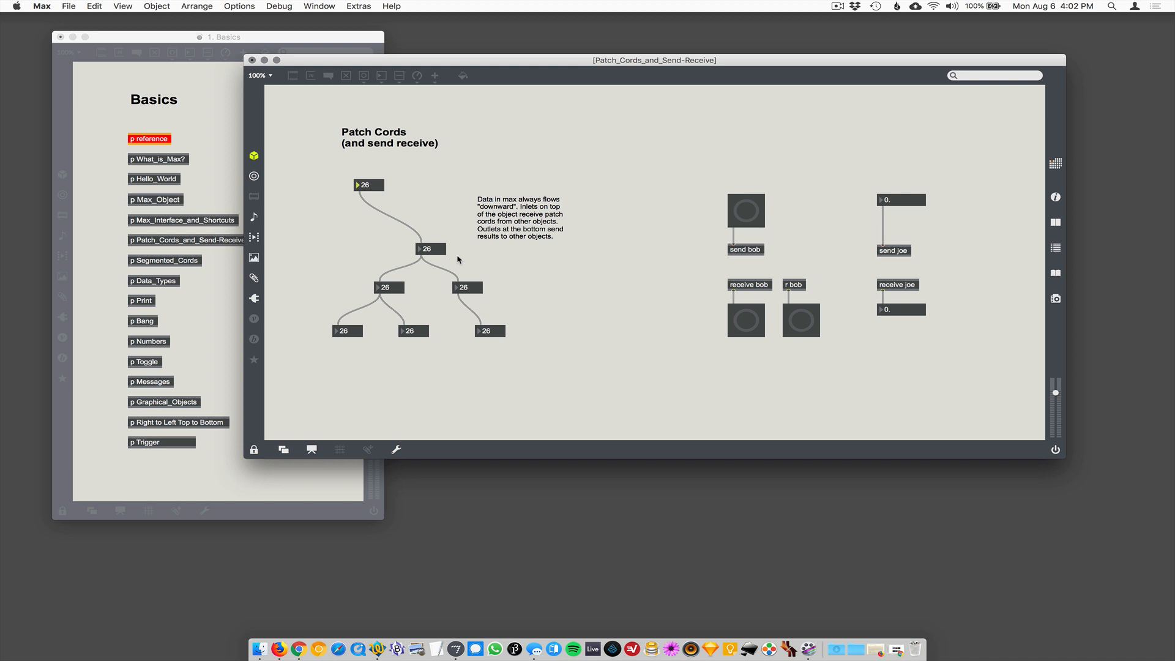
click(367, 184)
text(50)
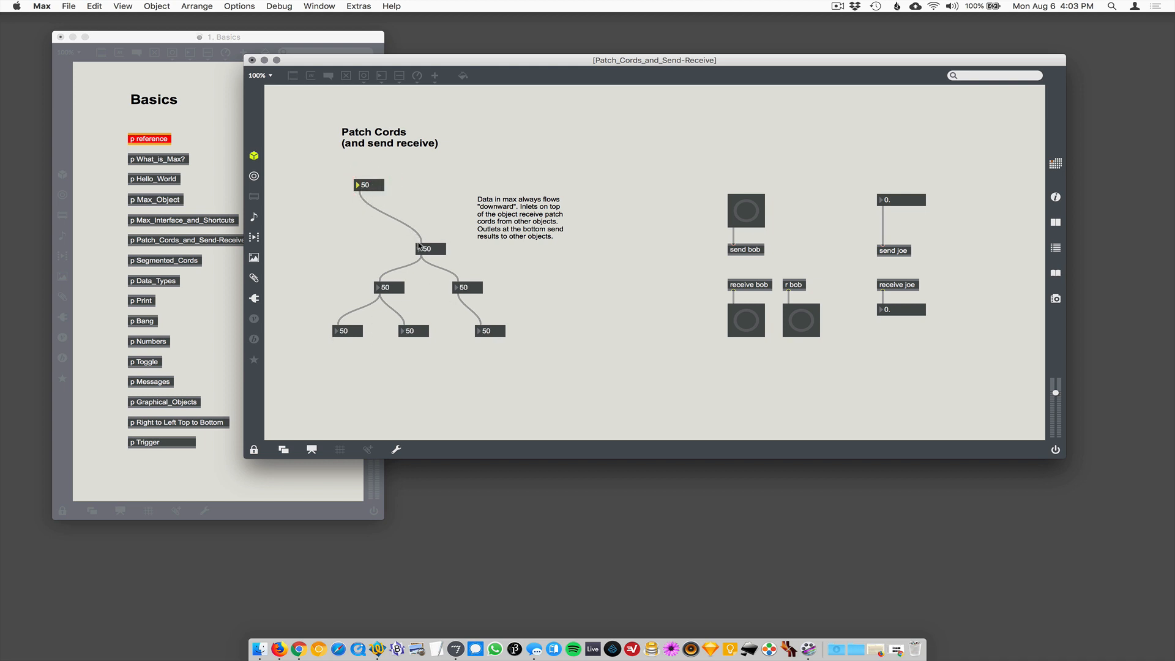
mouse_move(424, 261)
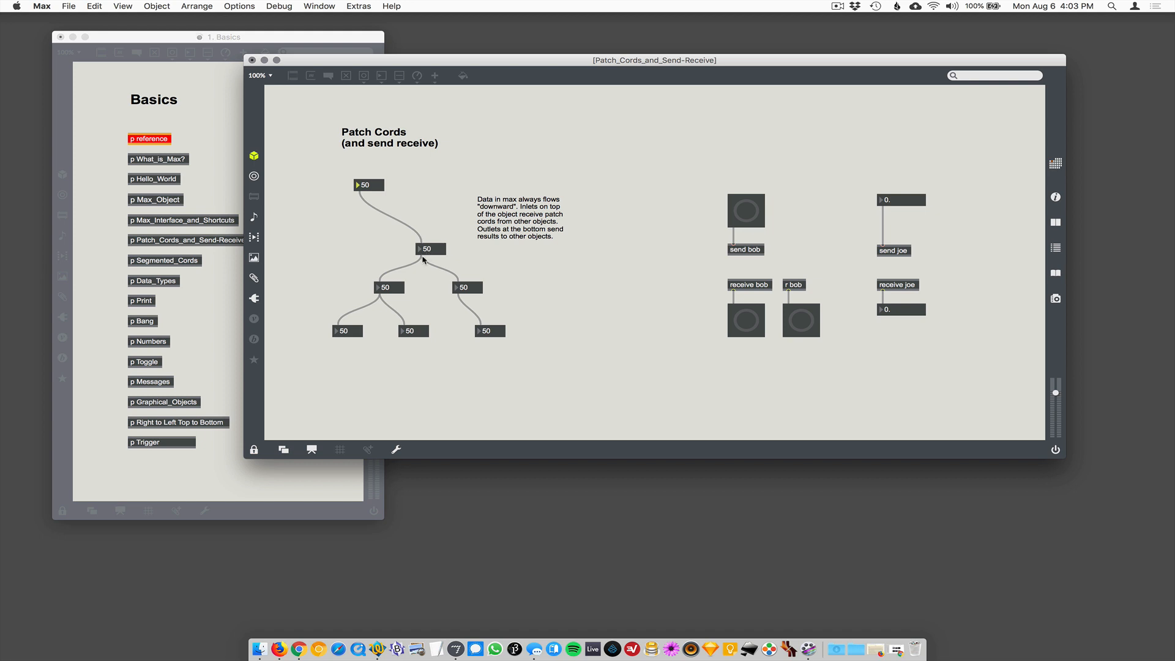
mouse_move(387, 281)
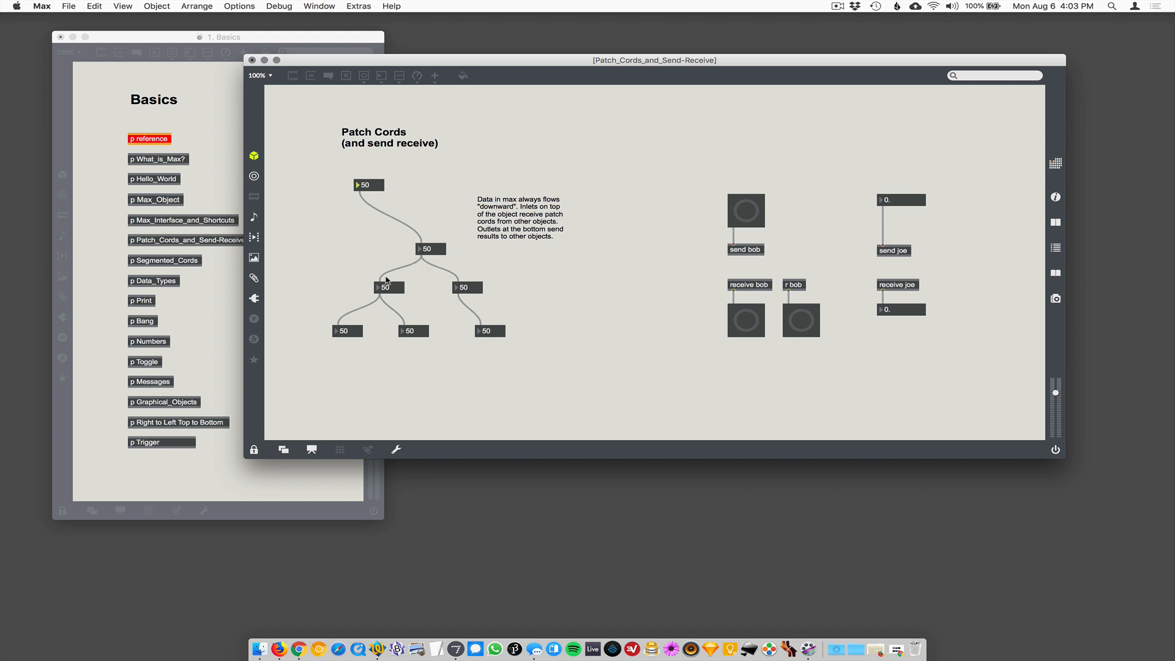
mouse_move(405, 330)
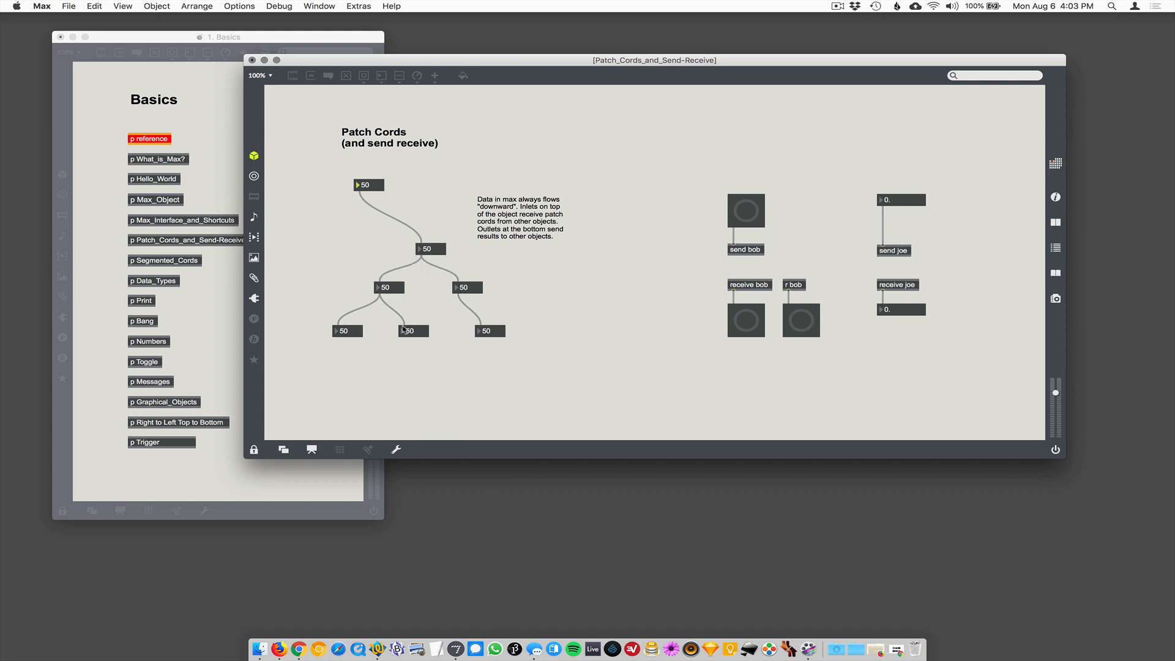
mouse_move(491, 304)
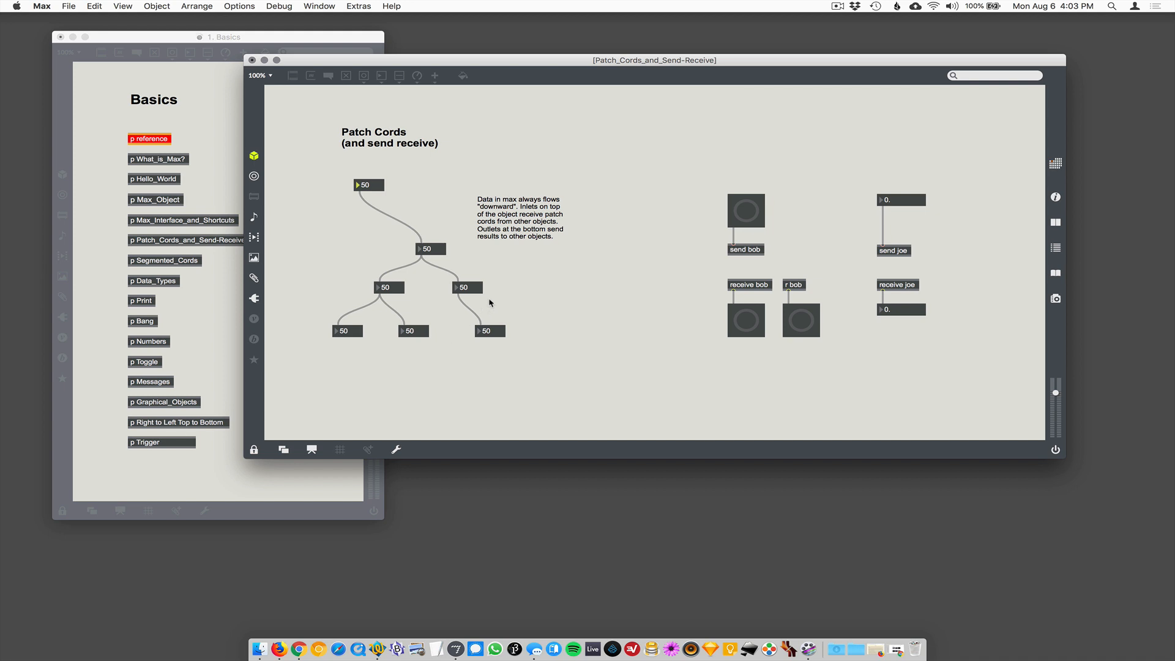
mouse_move(415, 223)
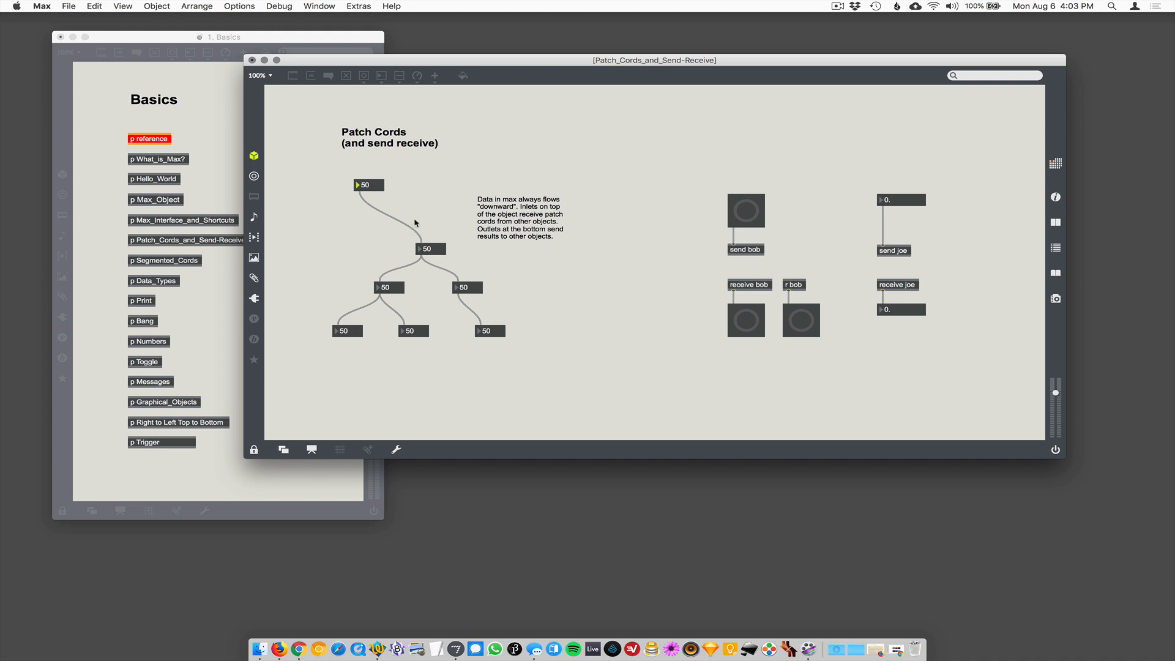
mouse_move(480, 195)
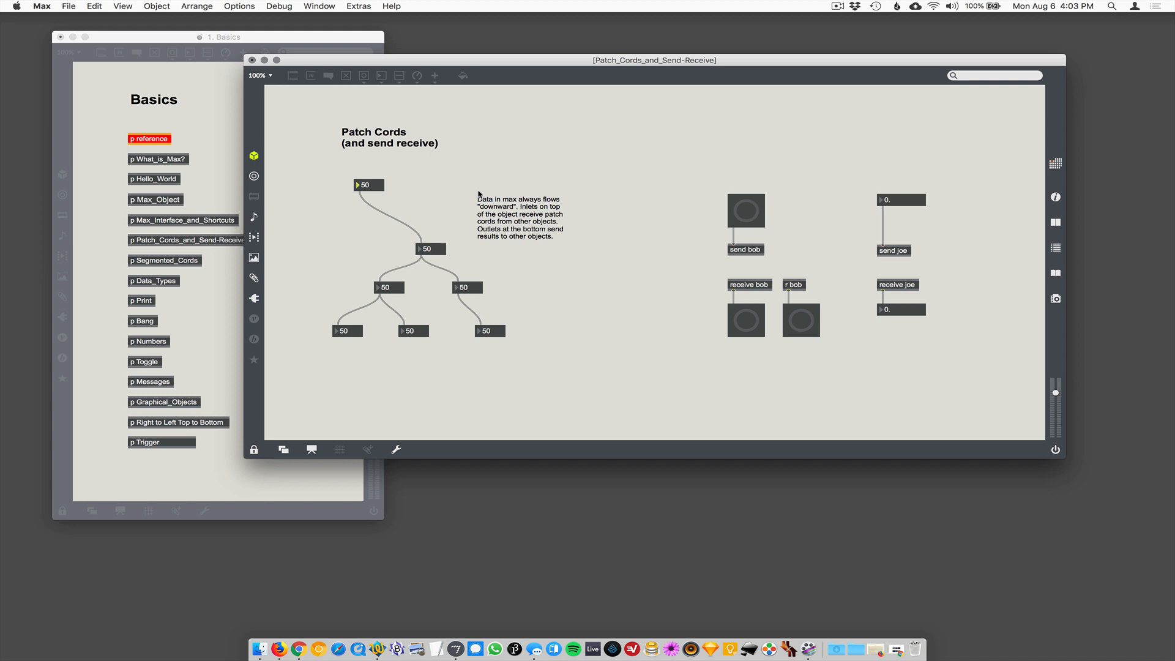
mouse_move(759, 237)
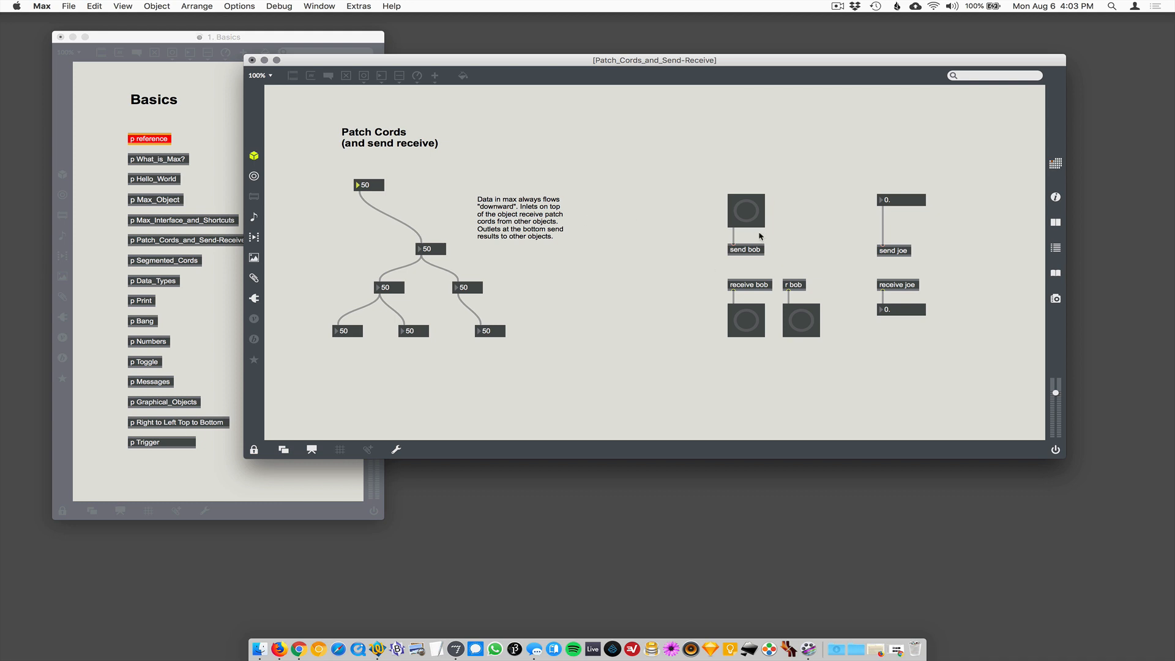
mouse_move(745, 218)
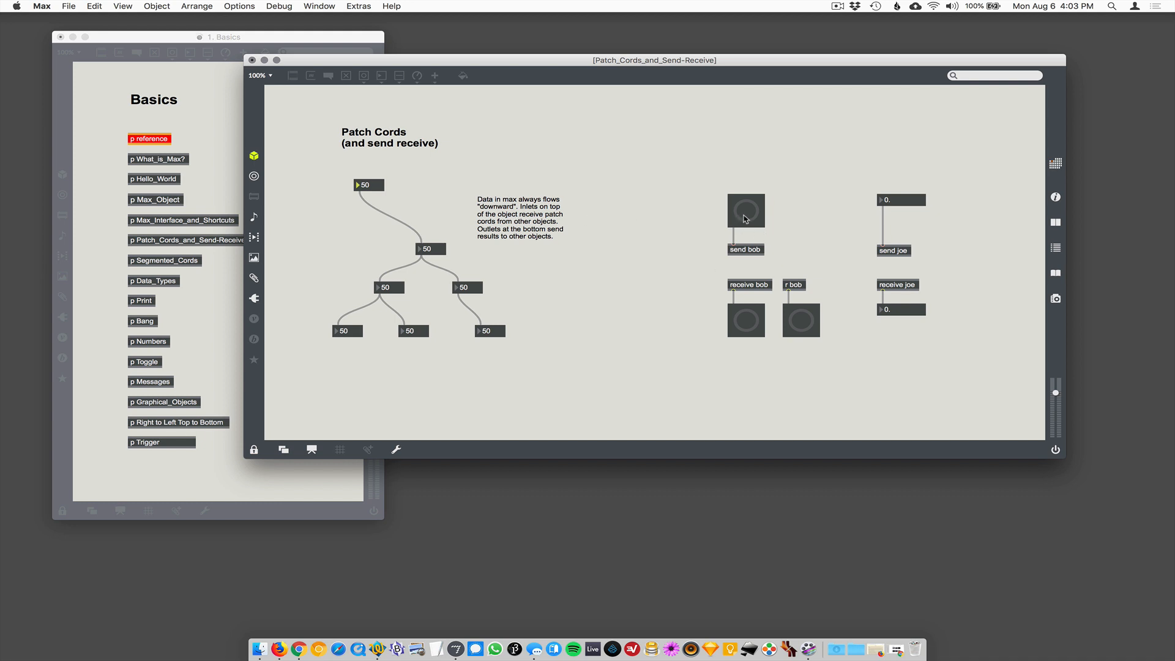
mouse_move(735, 258)
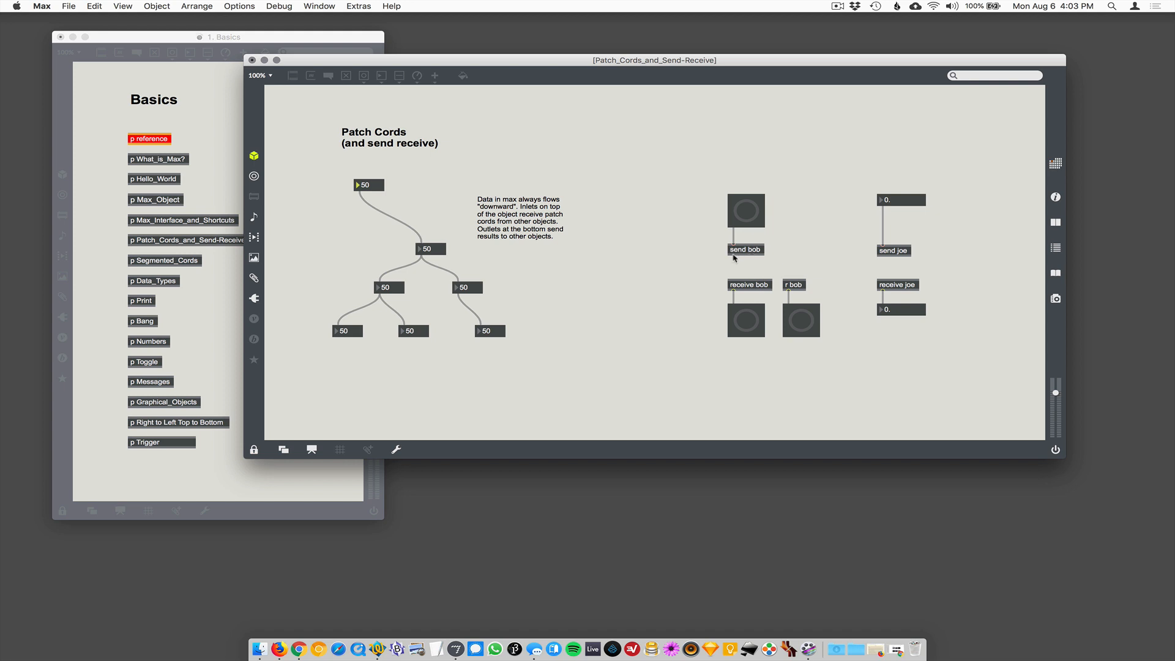
mouse_move(762, 271)
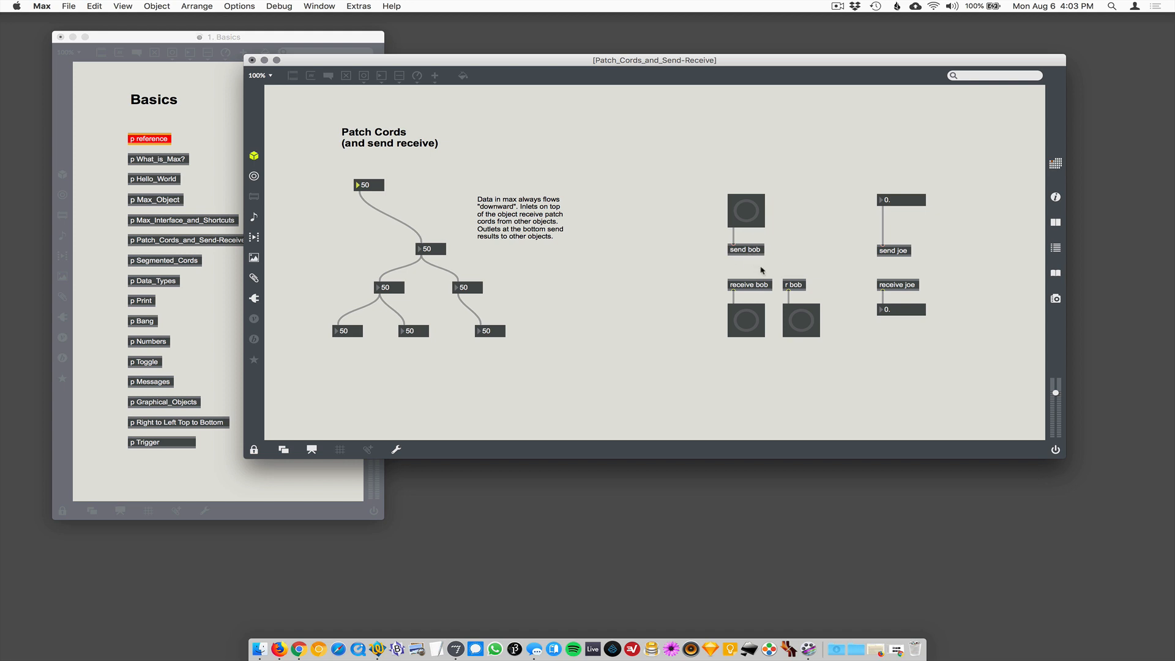
mouse_move(780, 318)
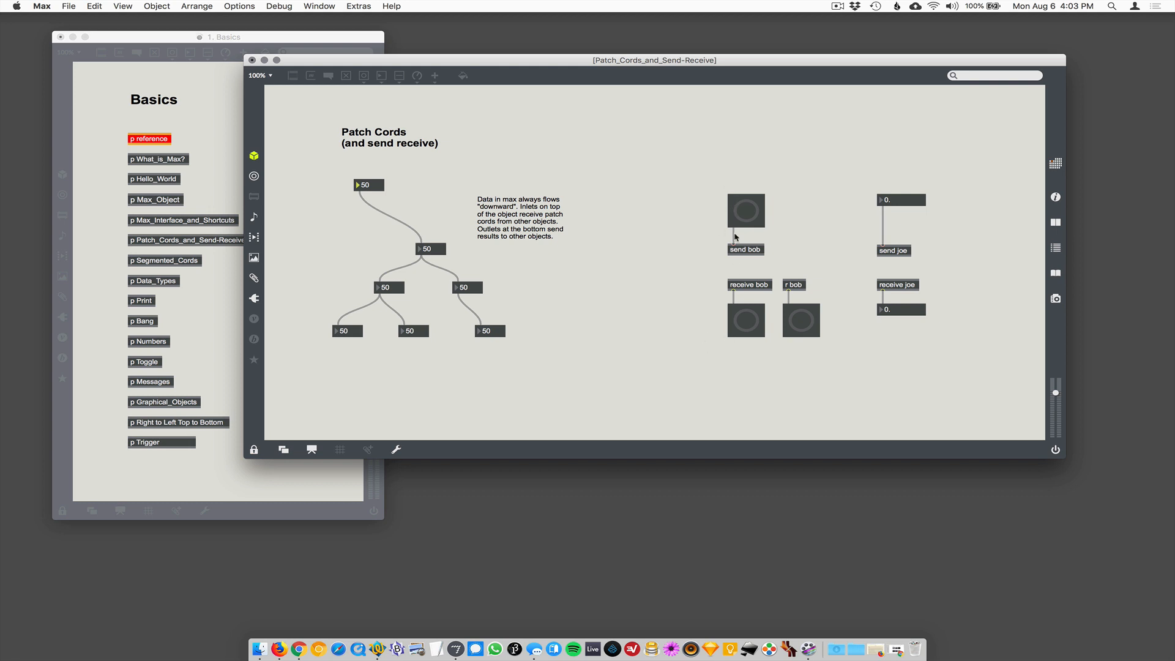
mouse_move(757, 316)
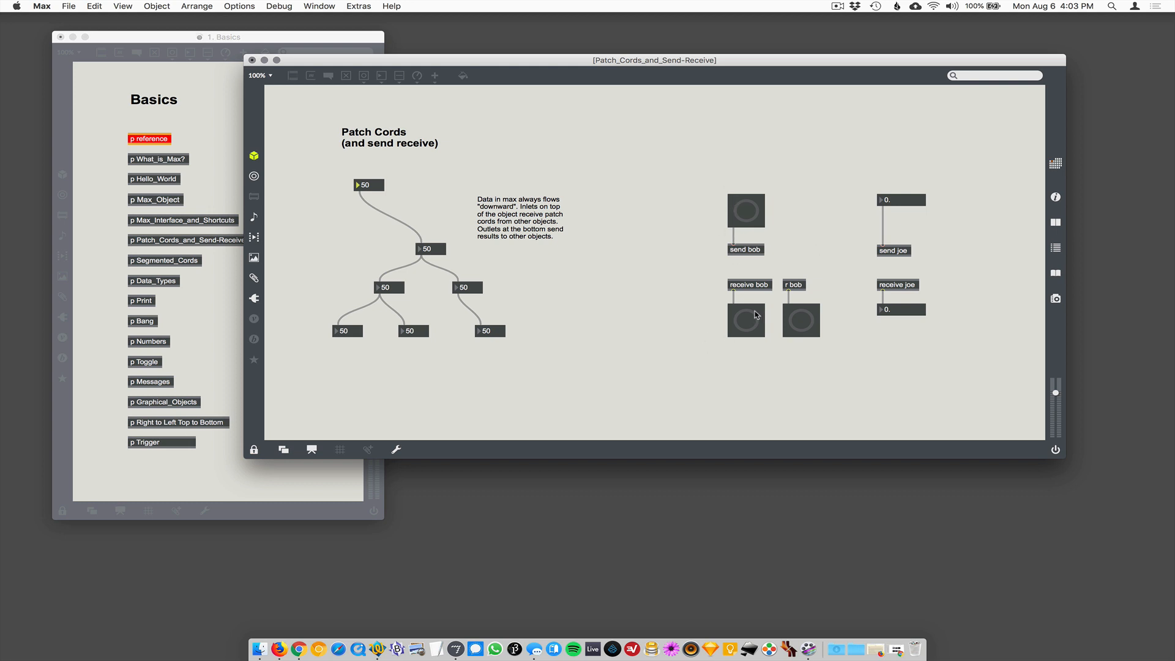
mouse_move(754, 208)
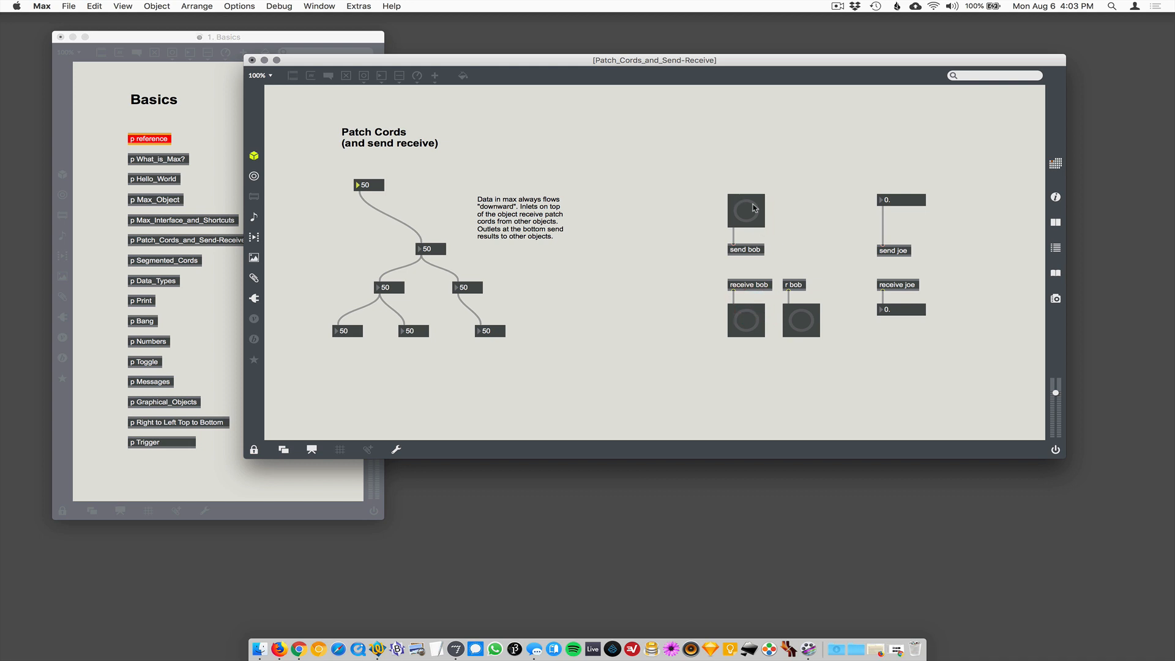
mouse_move(745, 209)
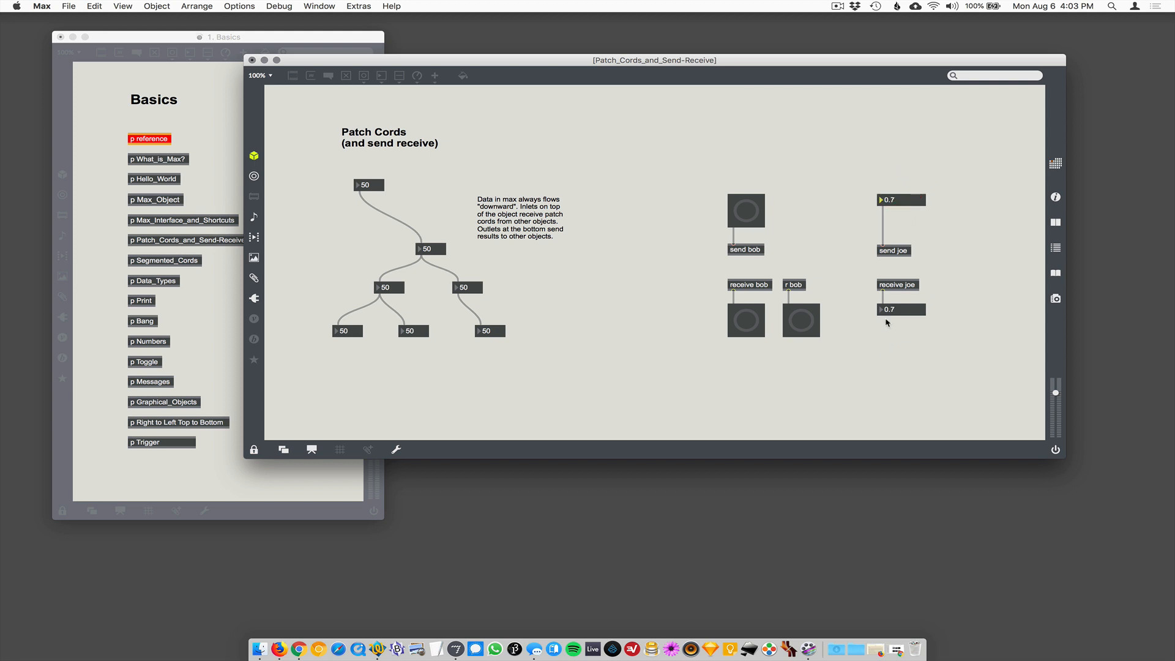
mouse_move(390, 147)
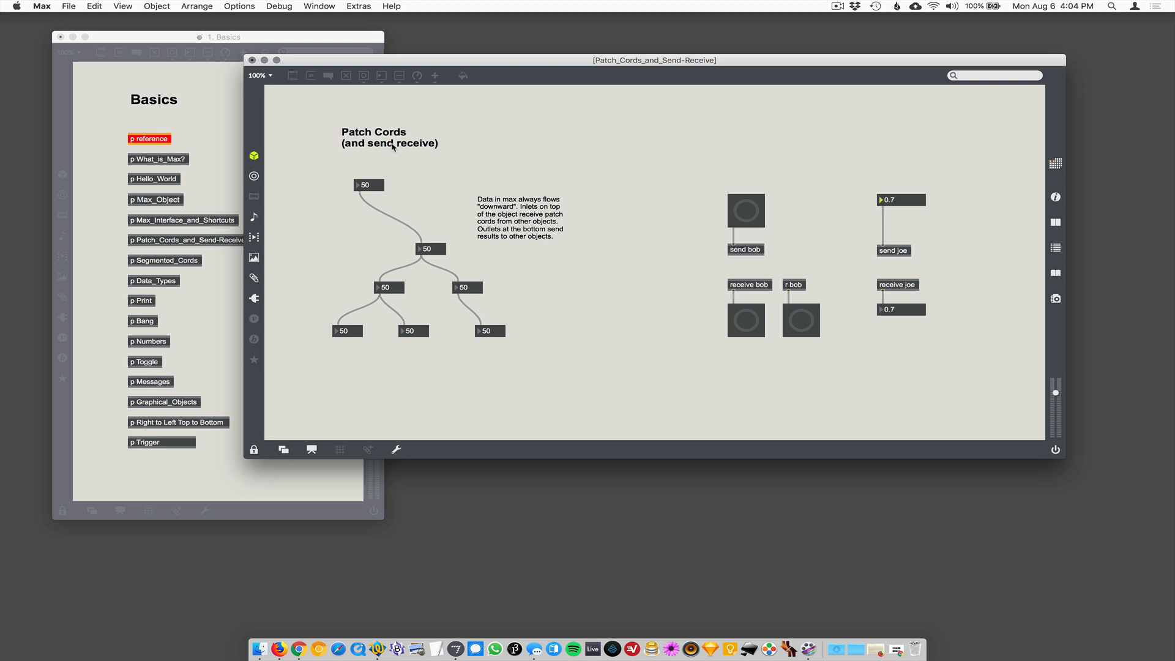
mouse_move(617, 127)
text(send)
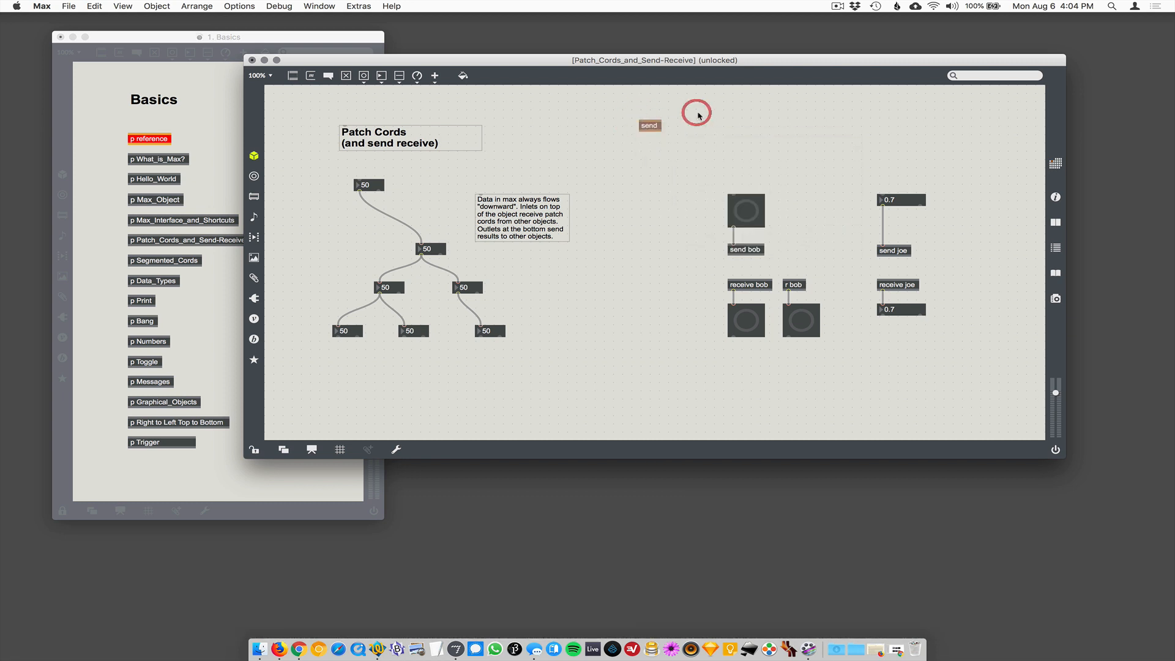
Nudge the new send object slightly down and to the right
click(649, 125)
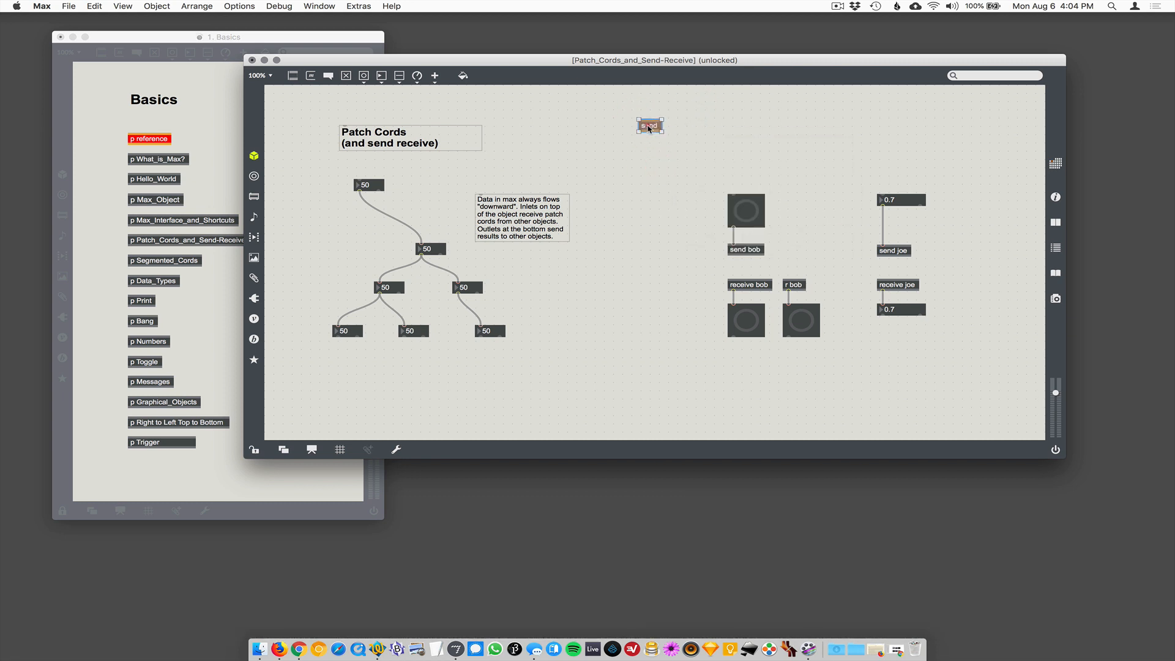
drag(649, 125, 664, 137)
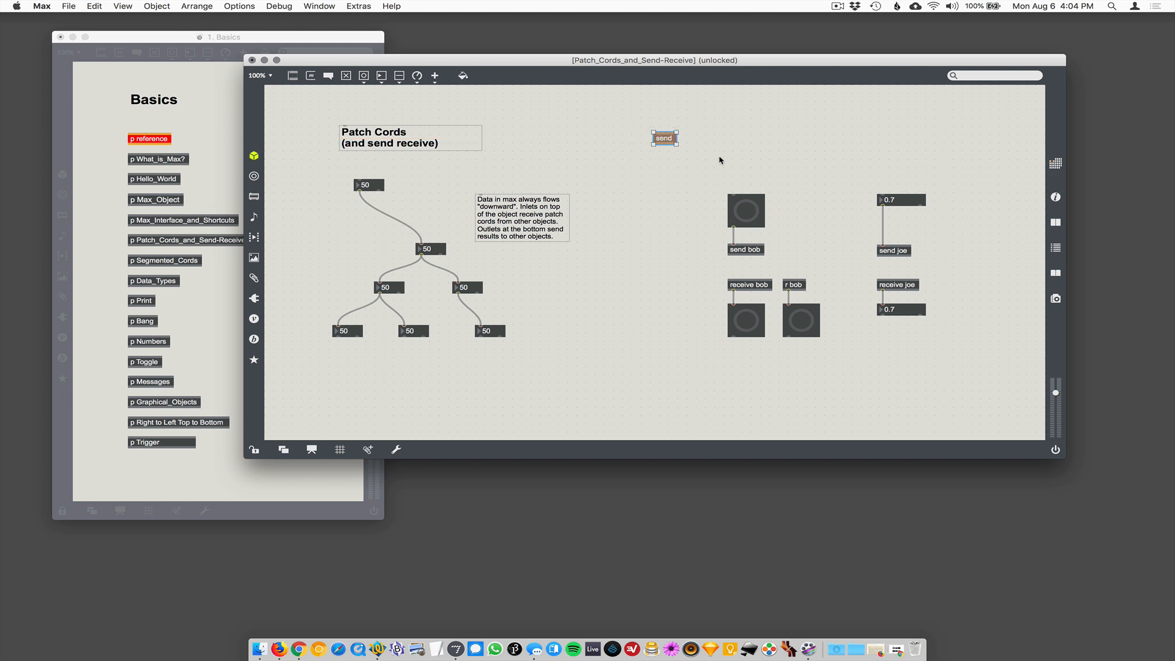
mouse_move(627, 119)
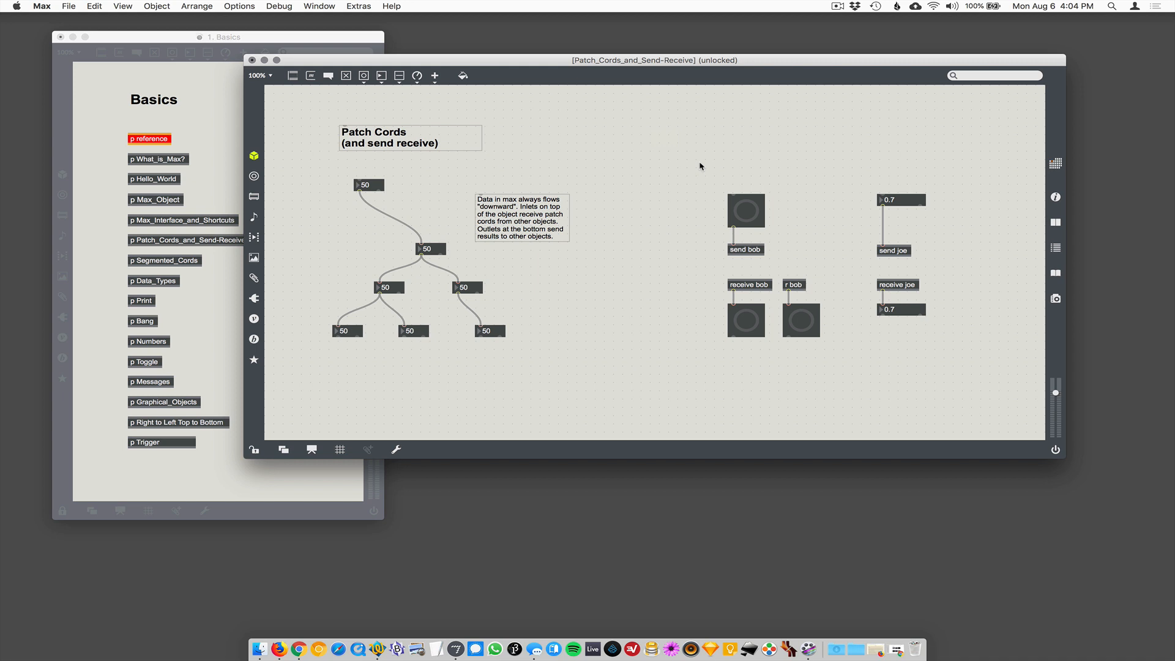
mouse_move(350, 185)
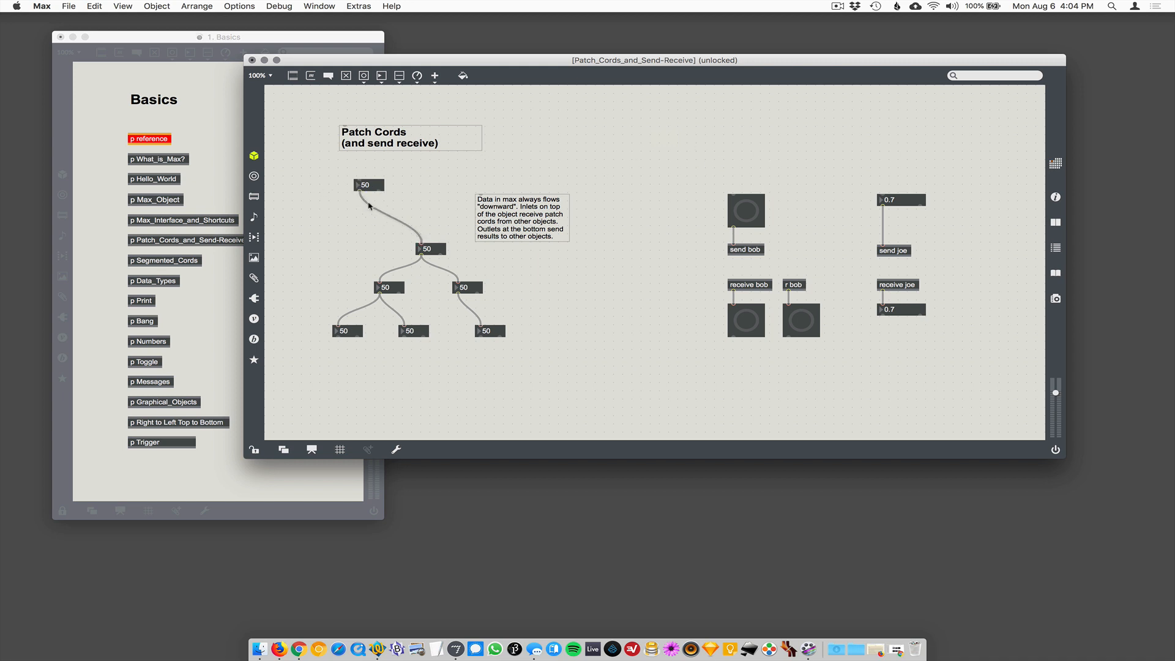
mouse_move(793, 258)
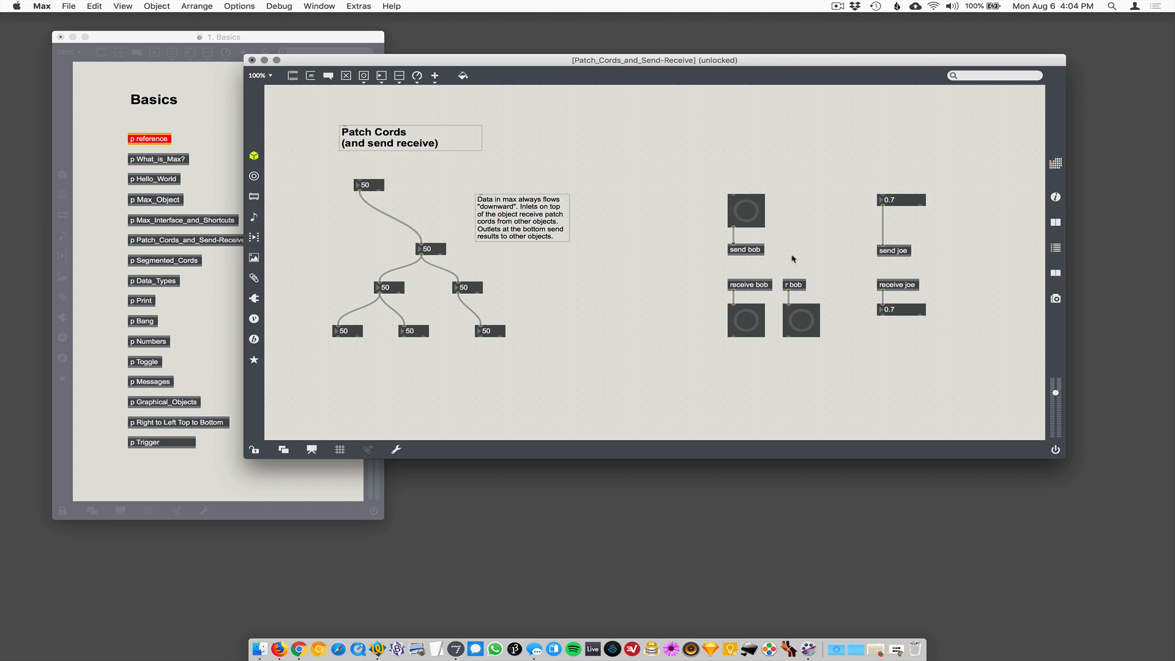
mouse_move(798, 294)
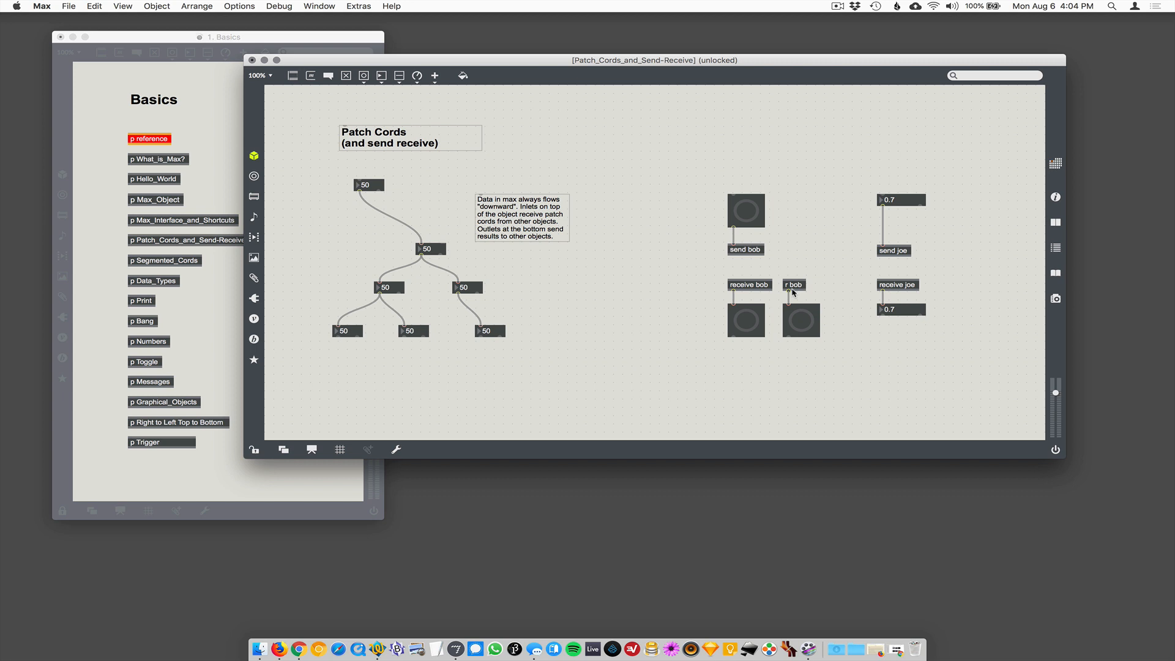
mouse_move(654, 294)
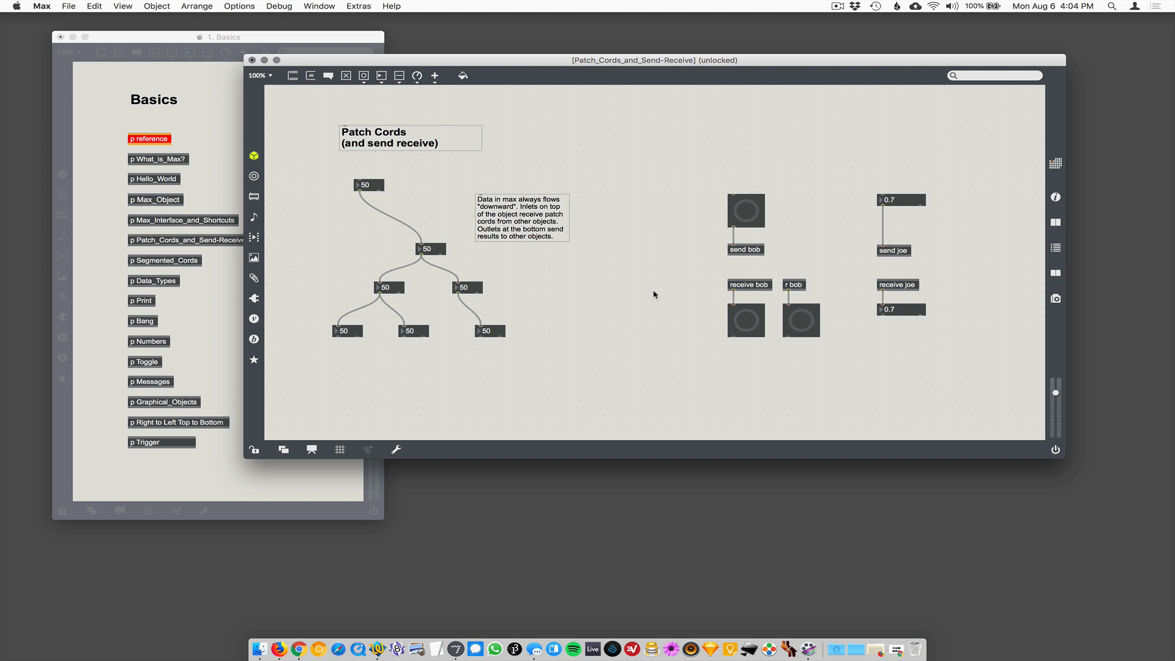
mouse_move(709, 235)
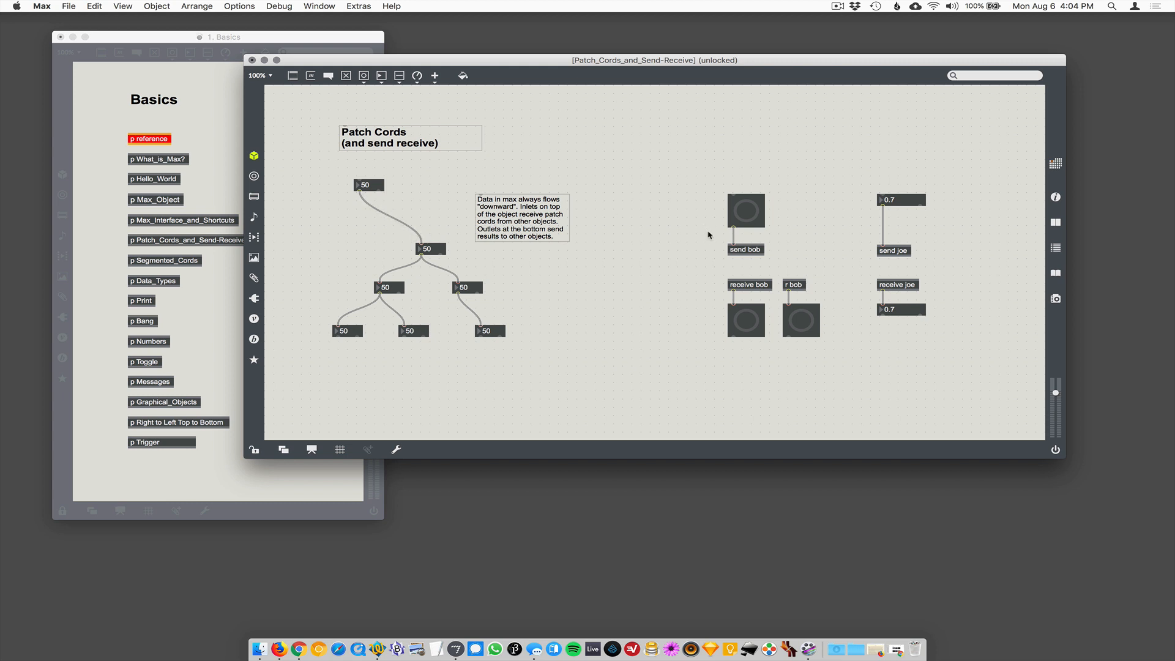
mouse_move(779, 229)
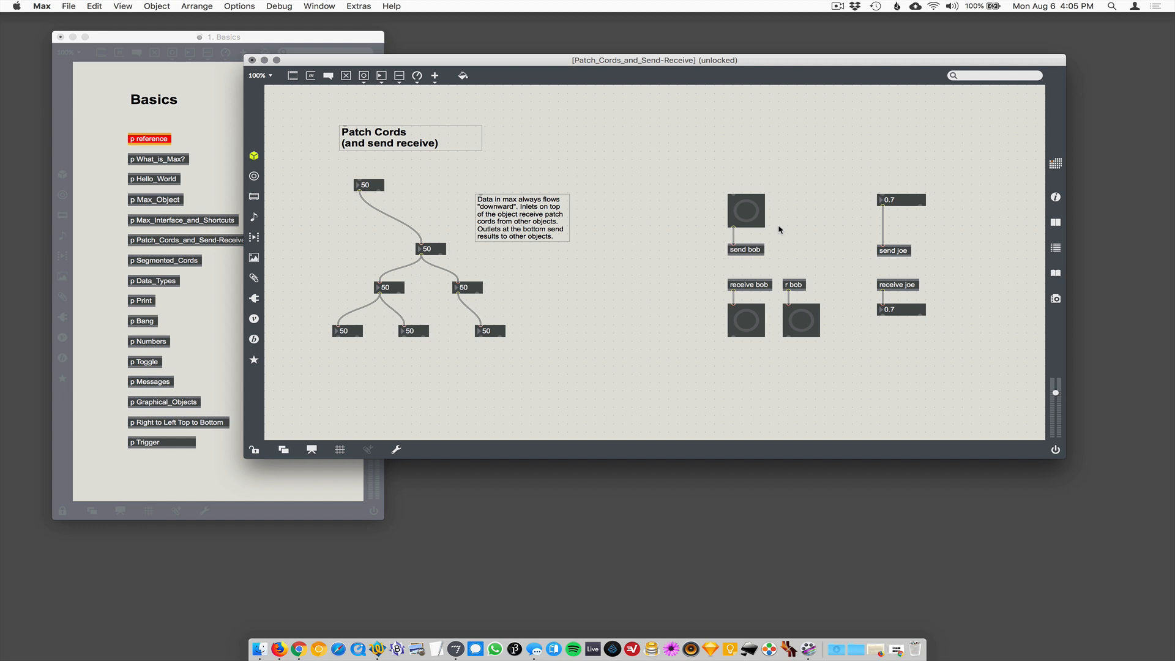
mouse_move(516, 173)
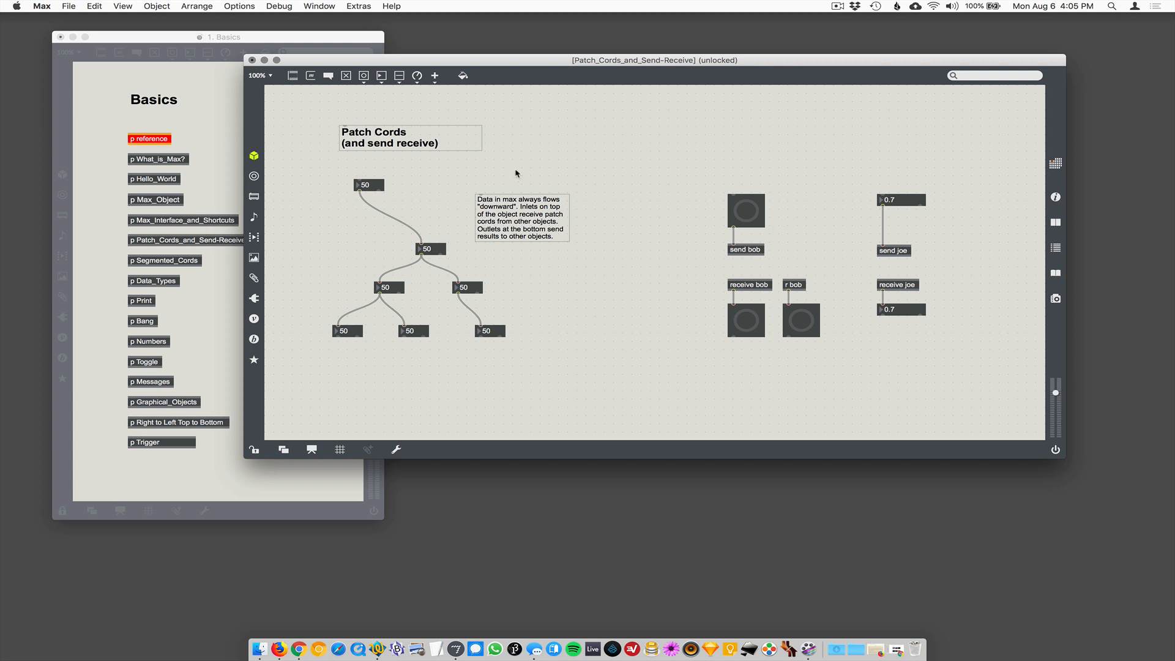
mouse_move(752, 260)
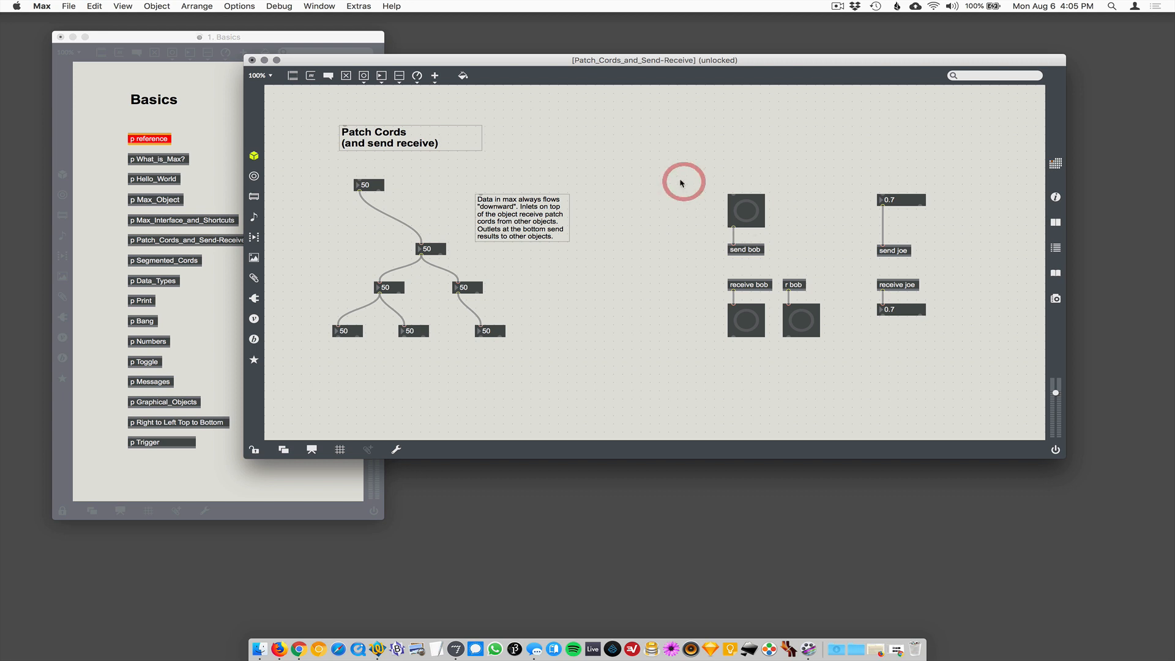
click(682, 182)
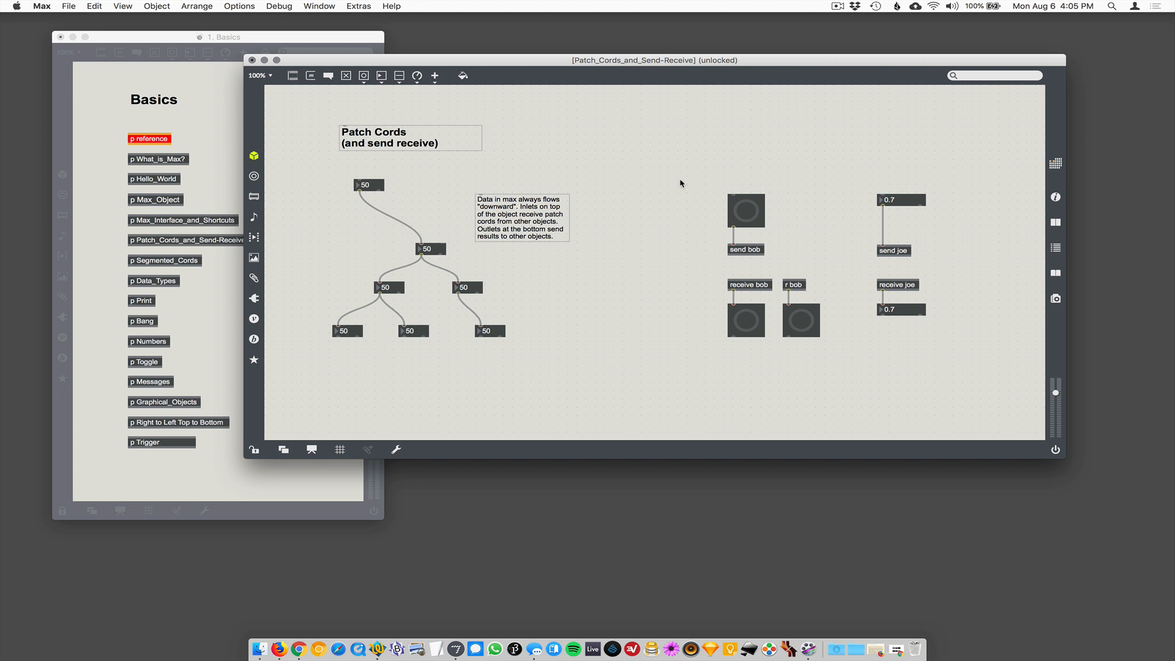
mouse_move(410, 156)
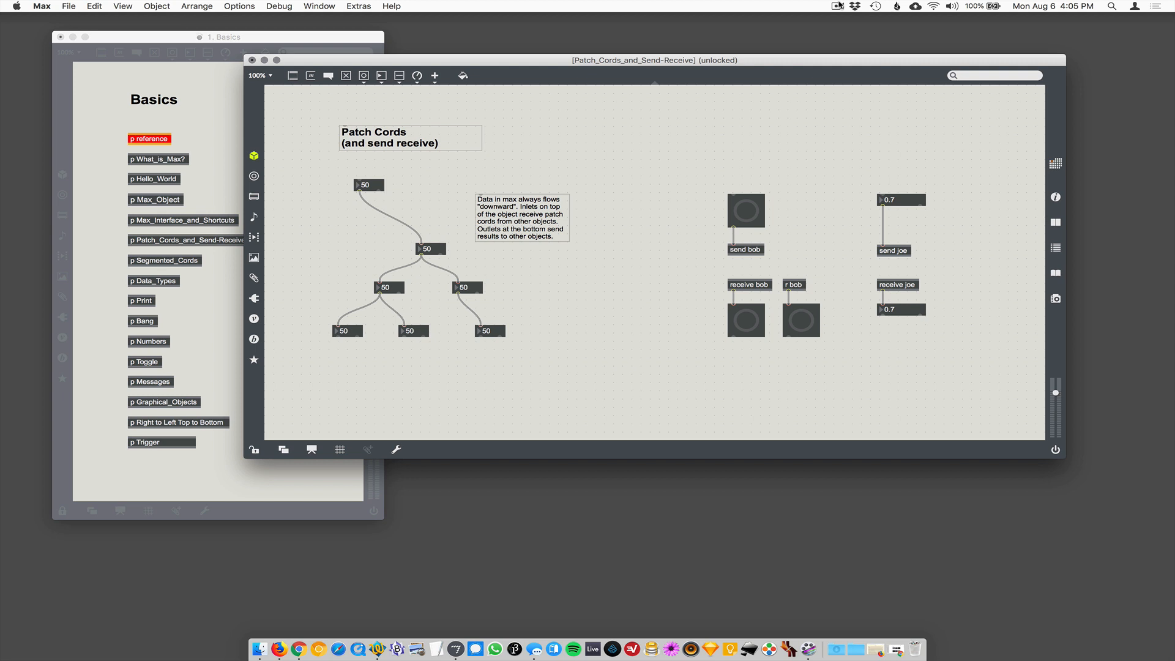
mouse_move(420, 214)
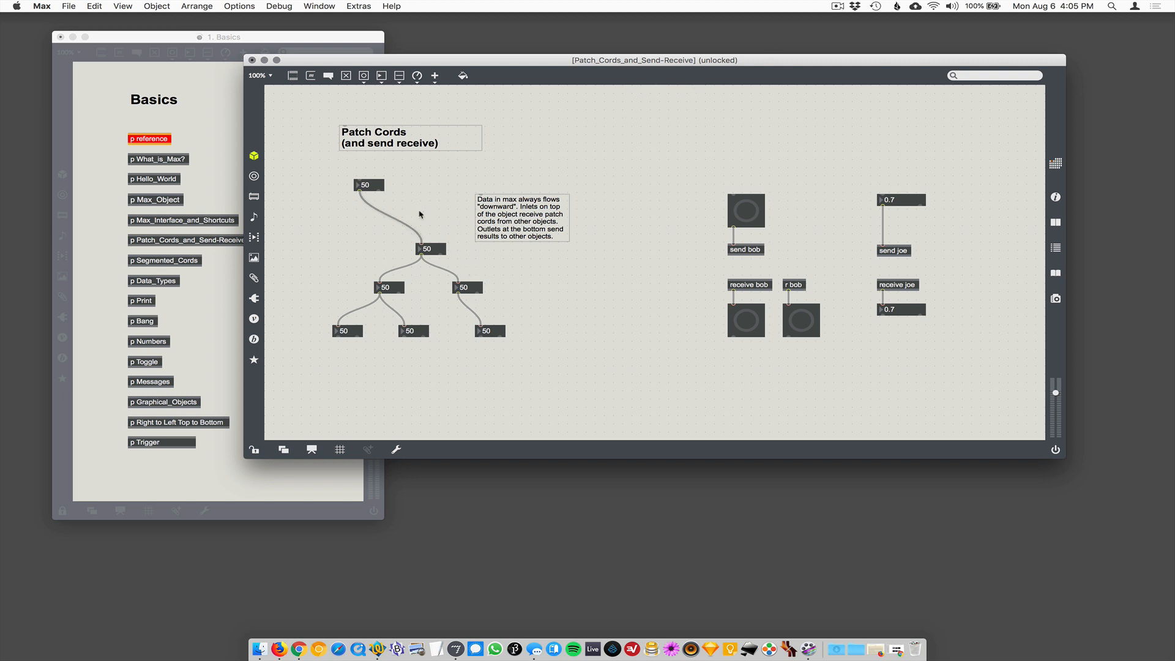
mouse_move(406, 219)
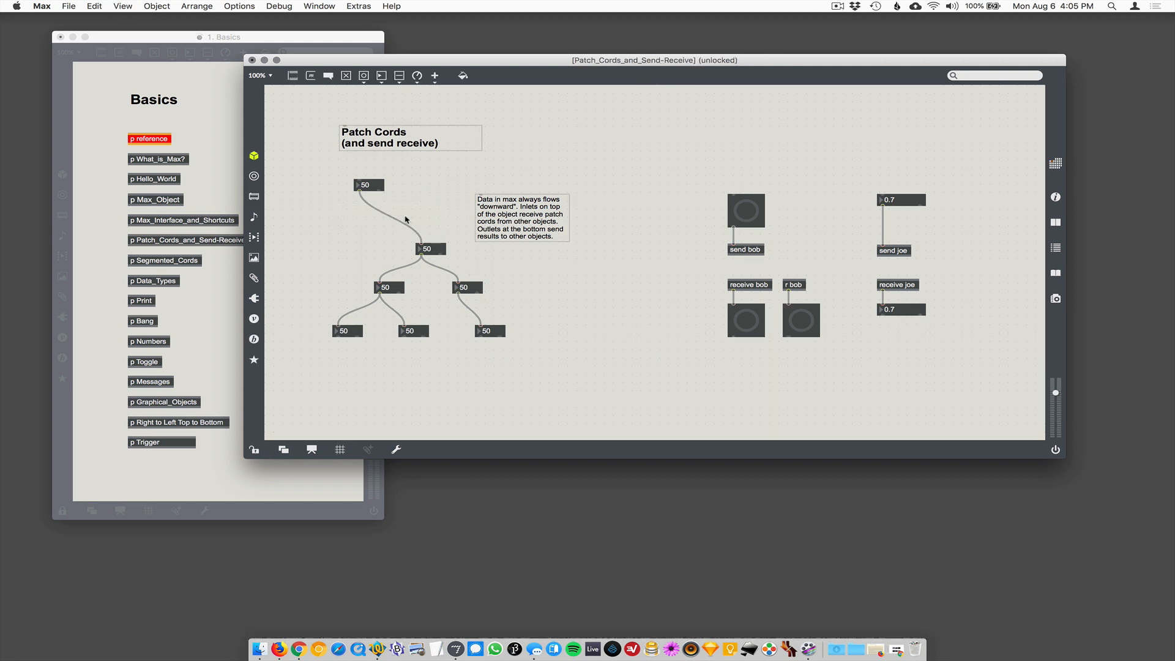
mouse_move(401, 223)
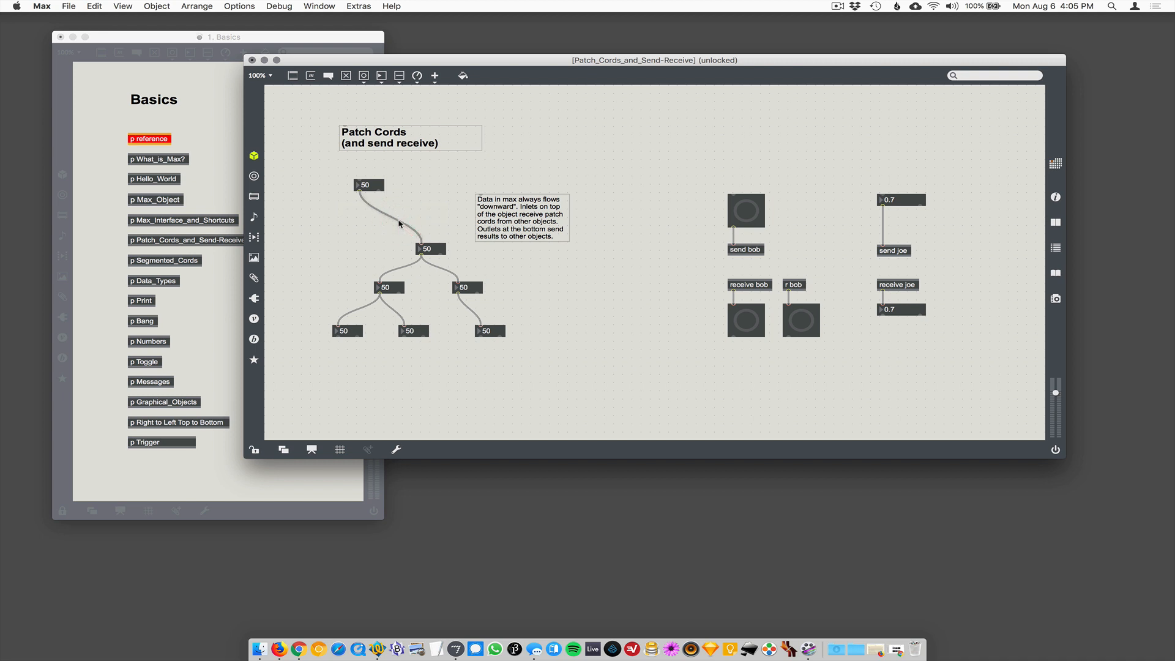
Select the cord leaving the top 50 box and make it segmented via the Arrange menu
click(397, 223)
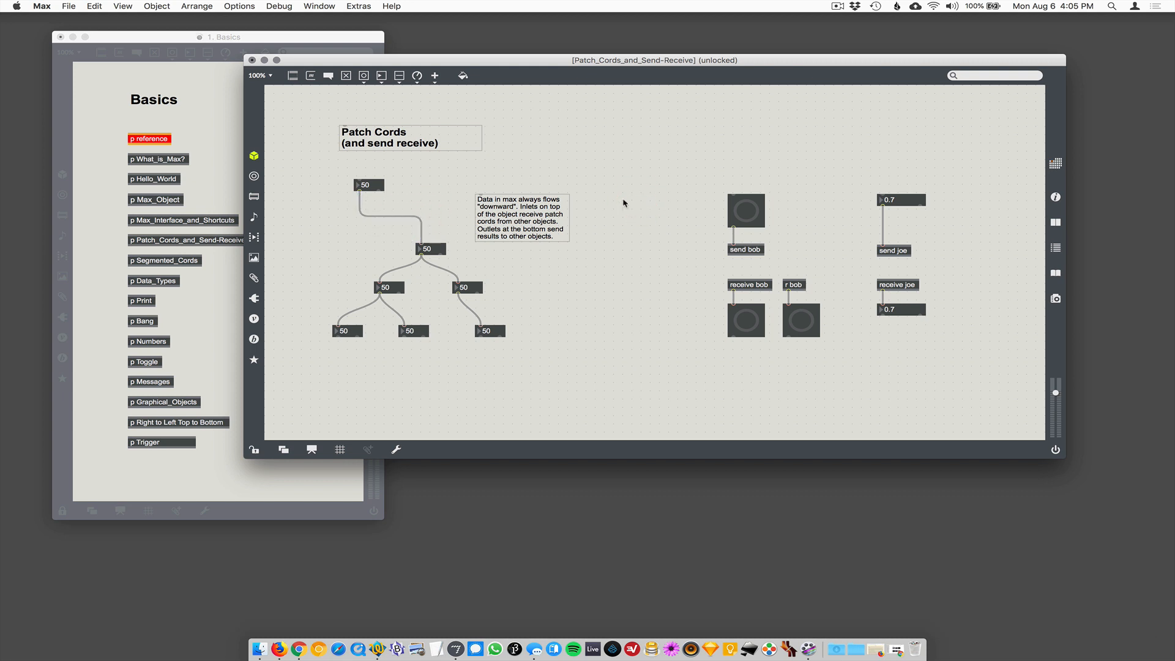
mouse_move(836, 17)
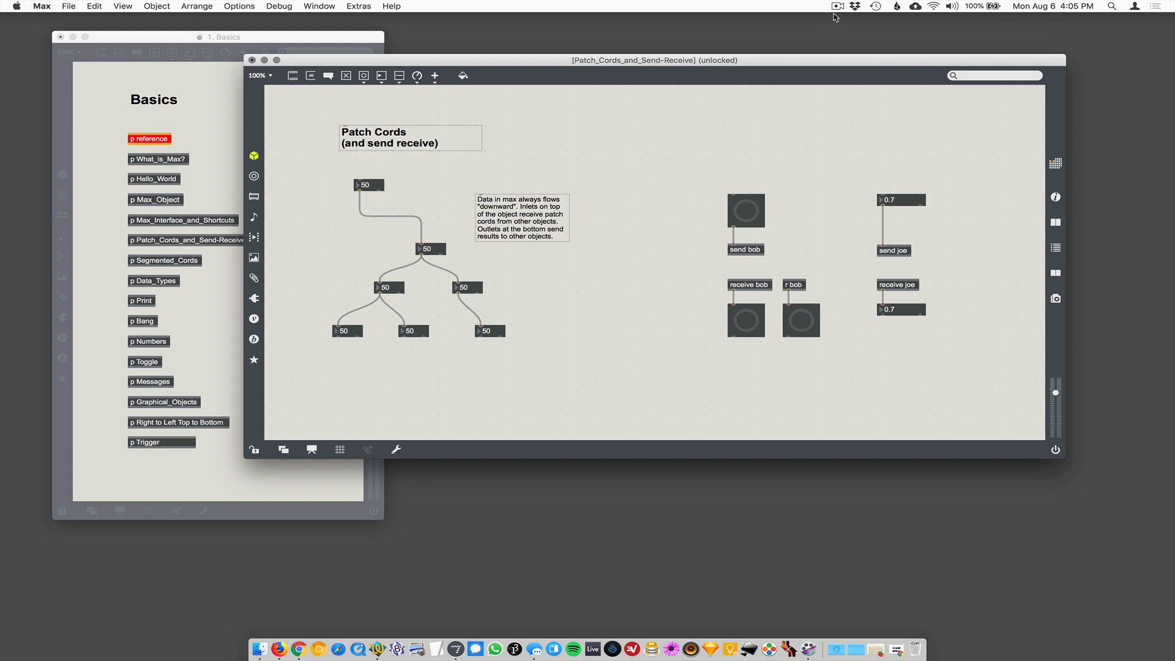
click(838, 6)
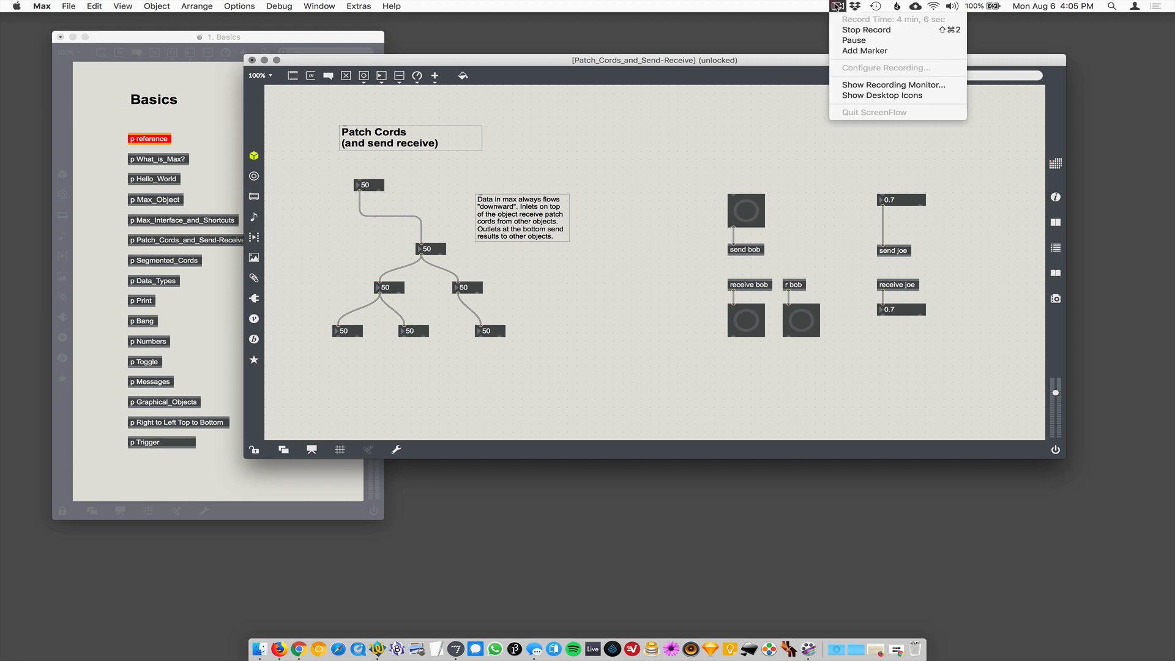